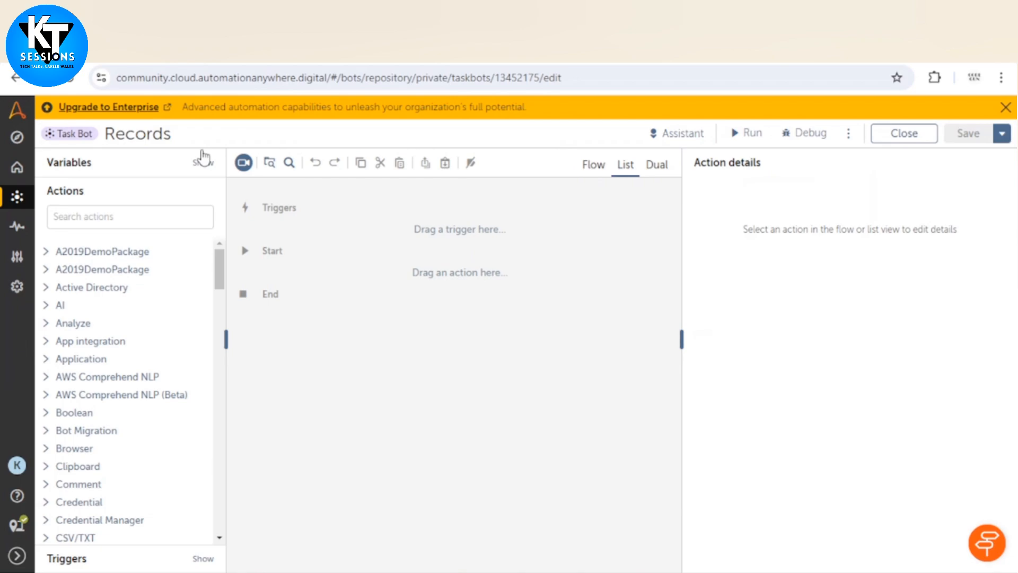
mouse_move(206, 172)
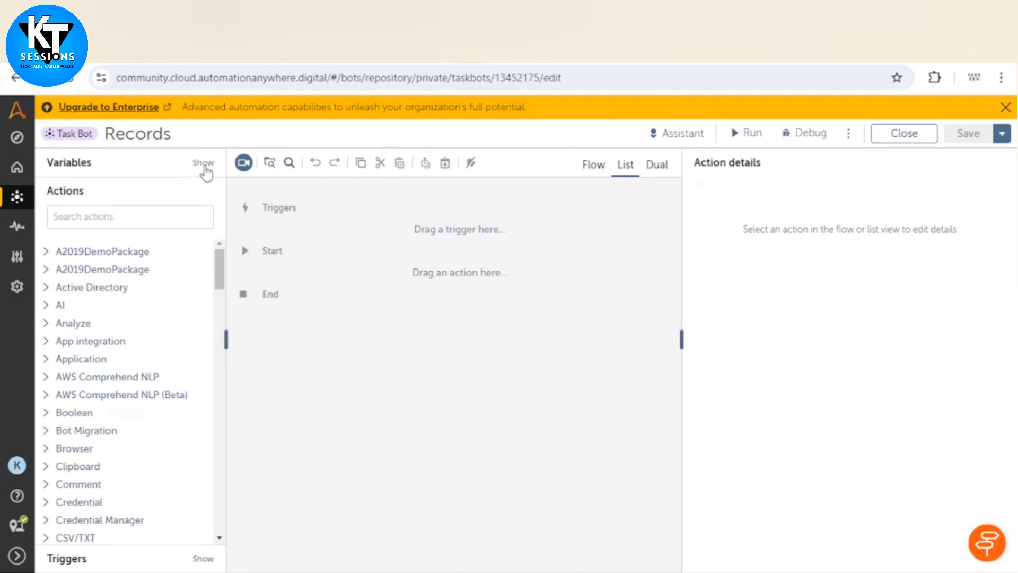
Step: Show the Records bot's variables list in the left panel instead of the actions
click(202, 162)
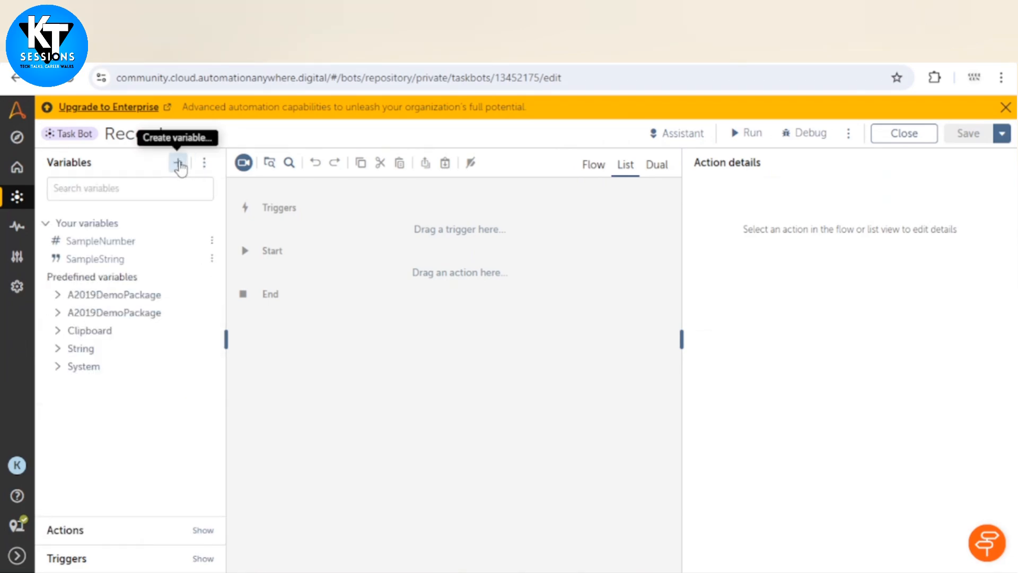
Step: Define a new Record variable named record1 with Set schema enabled
click(179, 162)
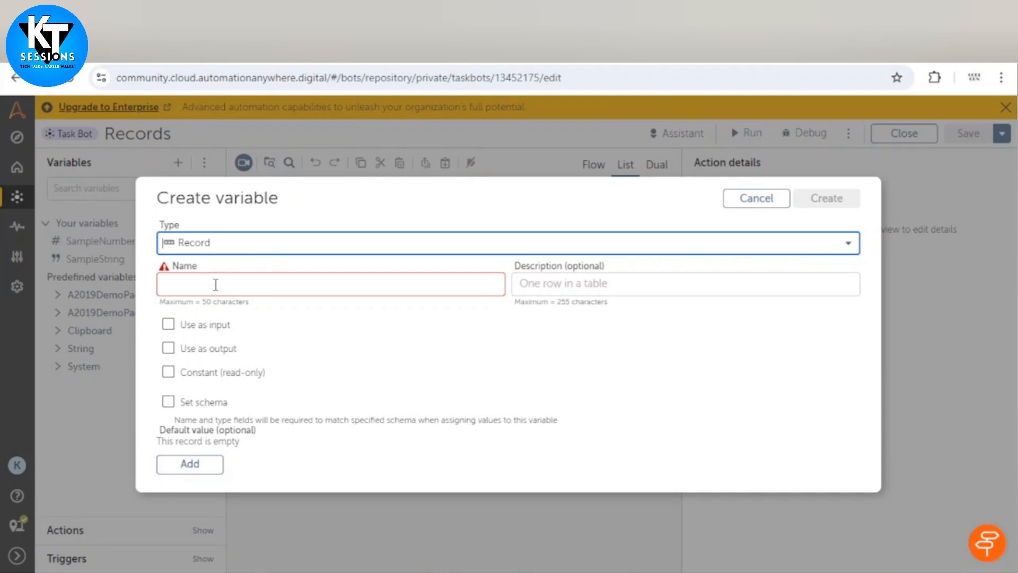
text(record1)
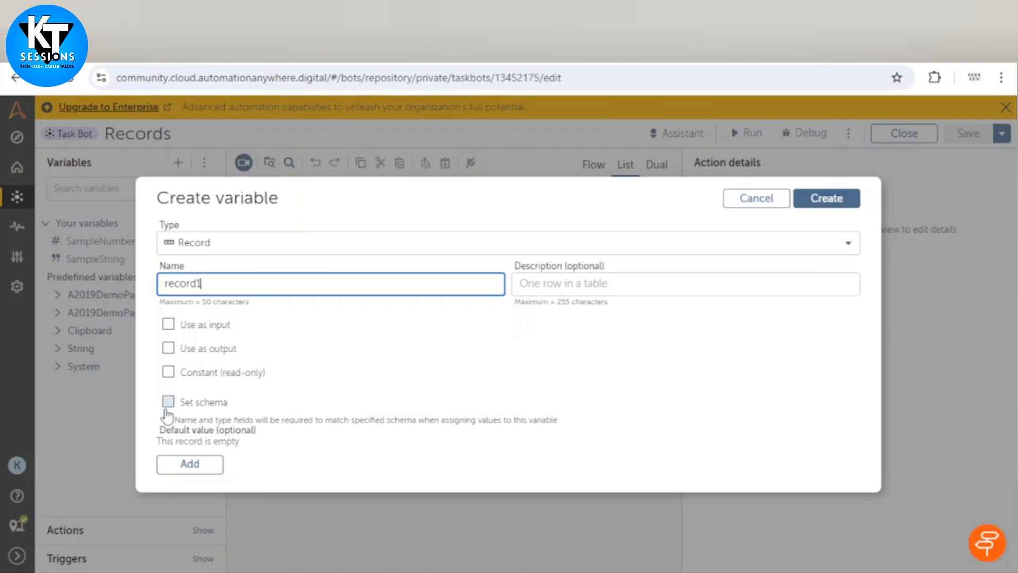
click(168, 402)
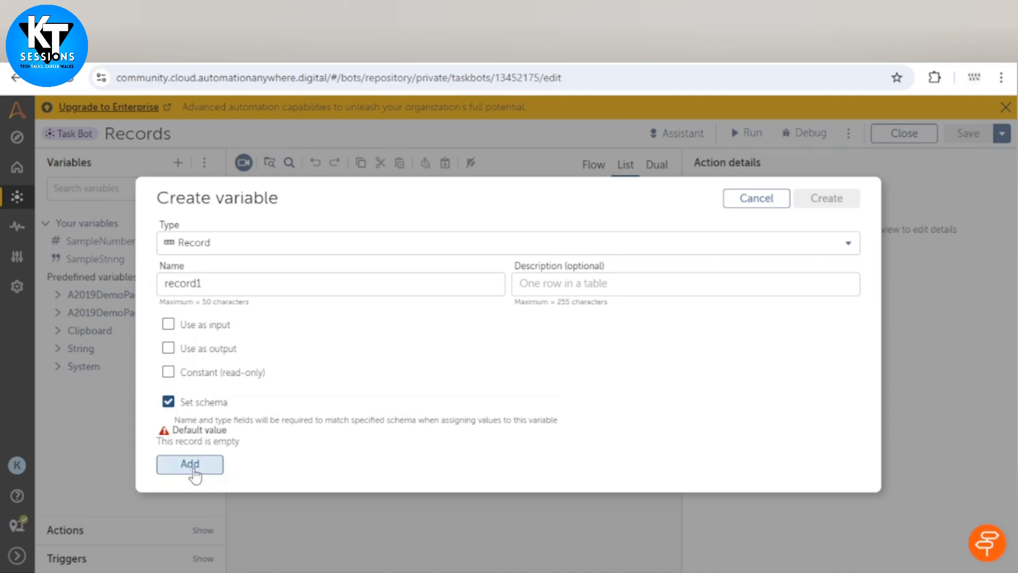
Step: Add schema fields to record1, naming the first one Name
click(190, 463)
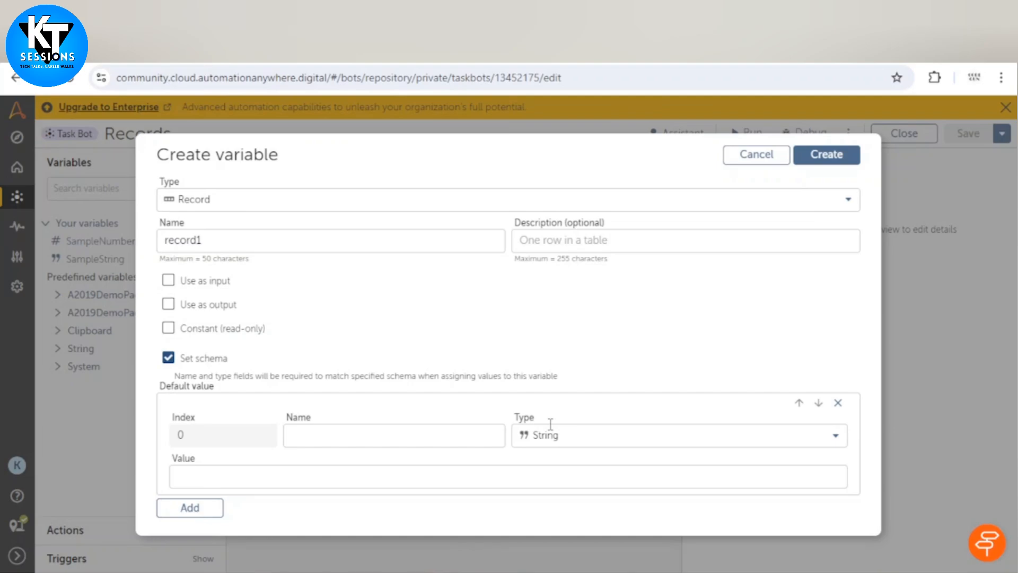
mouse_move(513, 432)
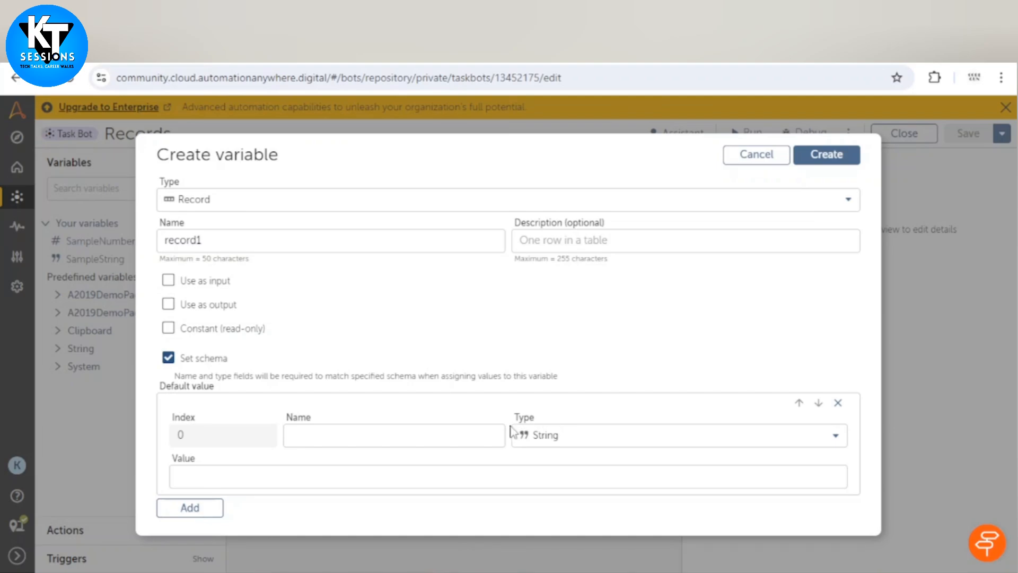
mouse_move(243, 377)
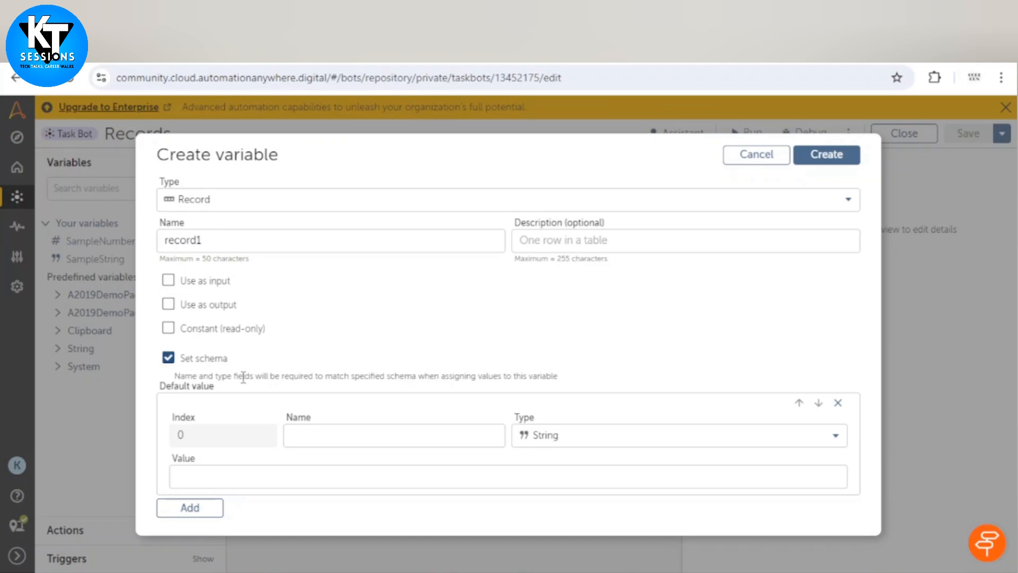
click(392, 434)
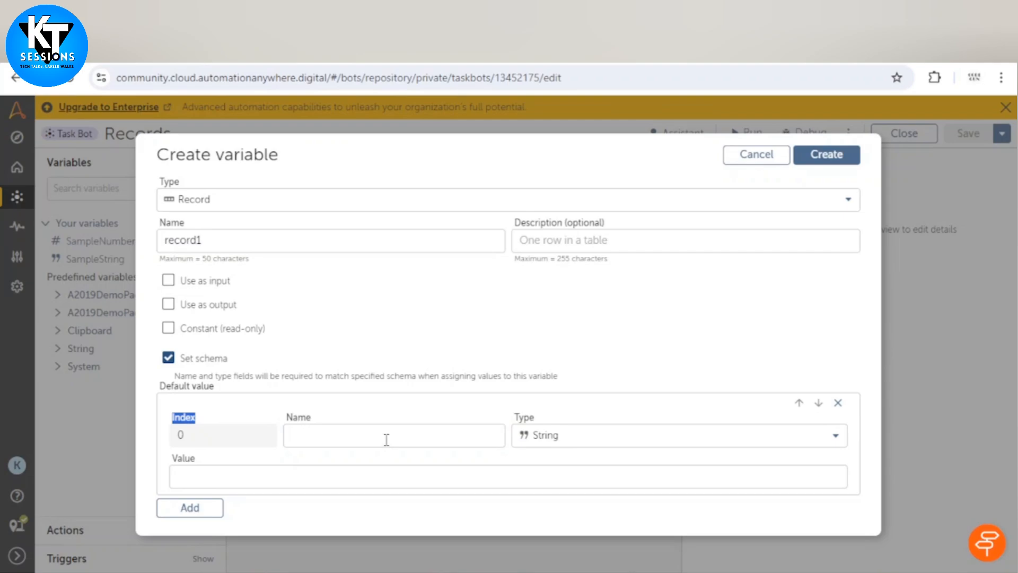
click(392, 434)
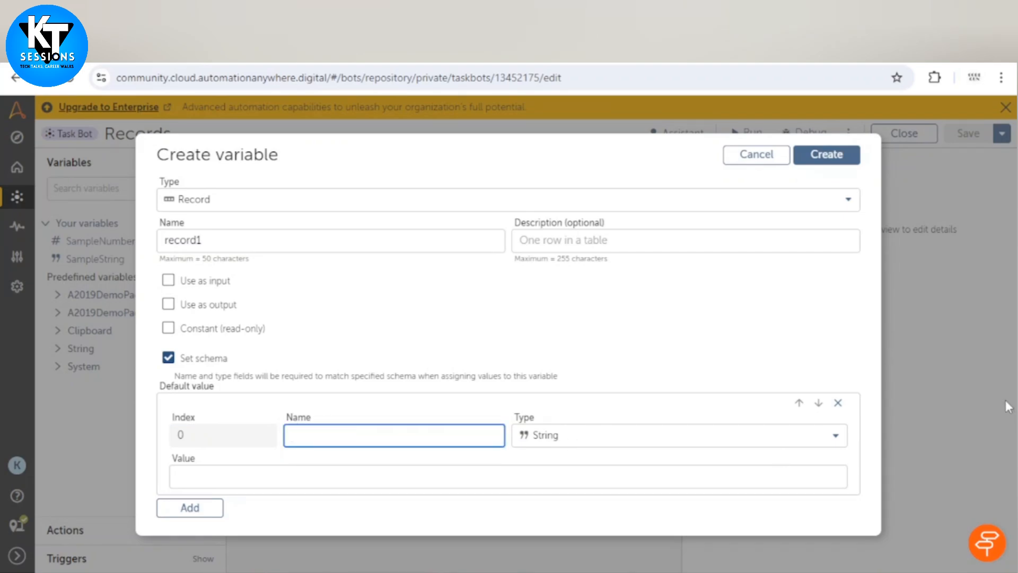
text(Name)
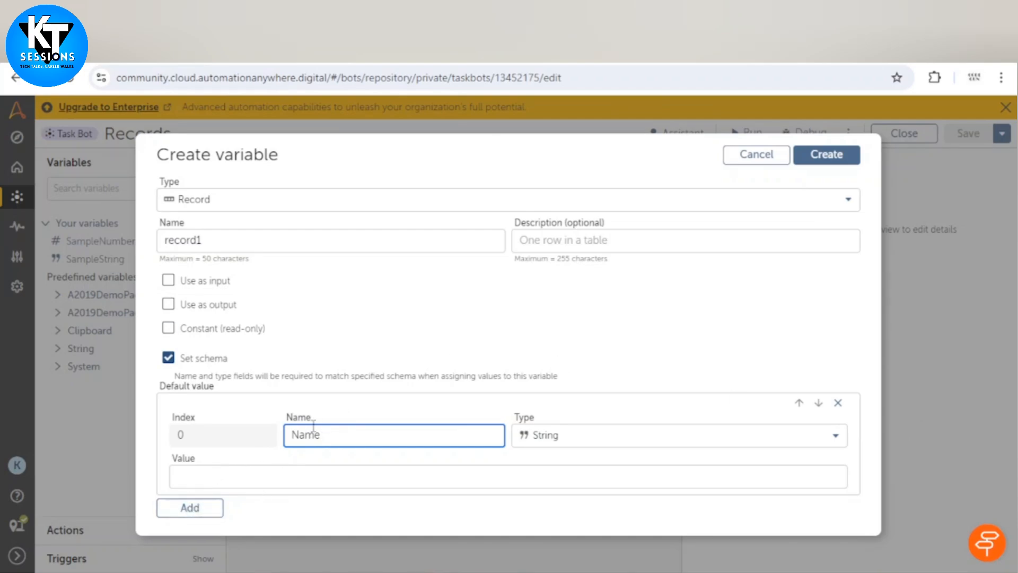
click(188, 506)
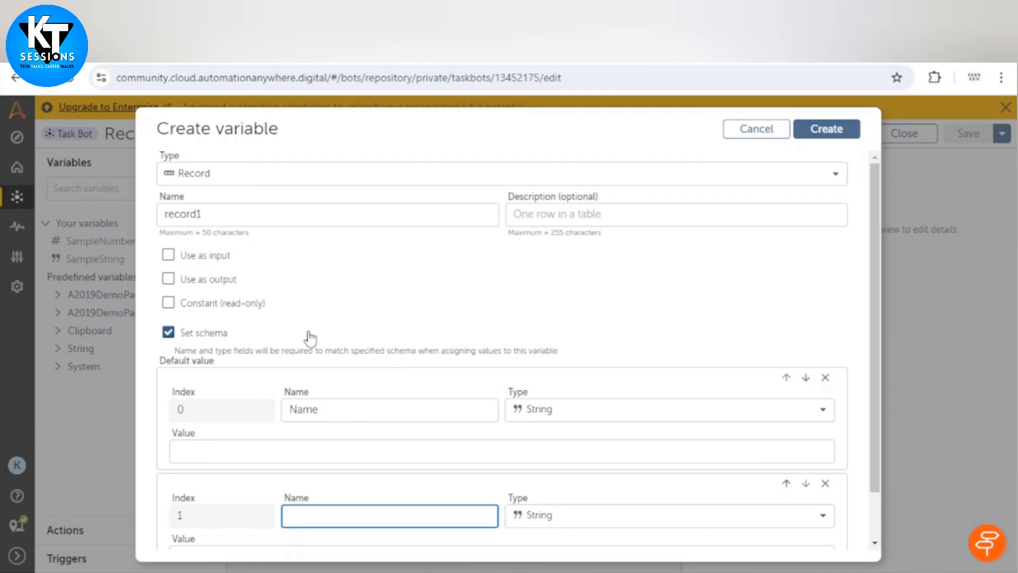
mouse_move(394, 371)
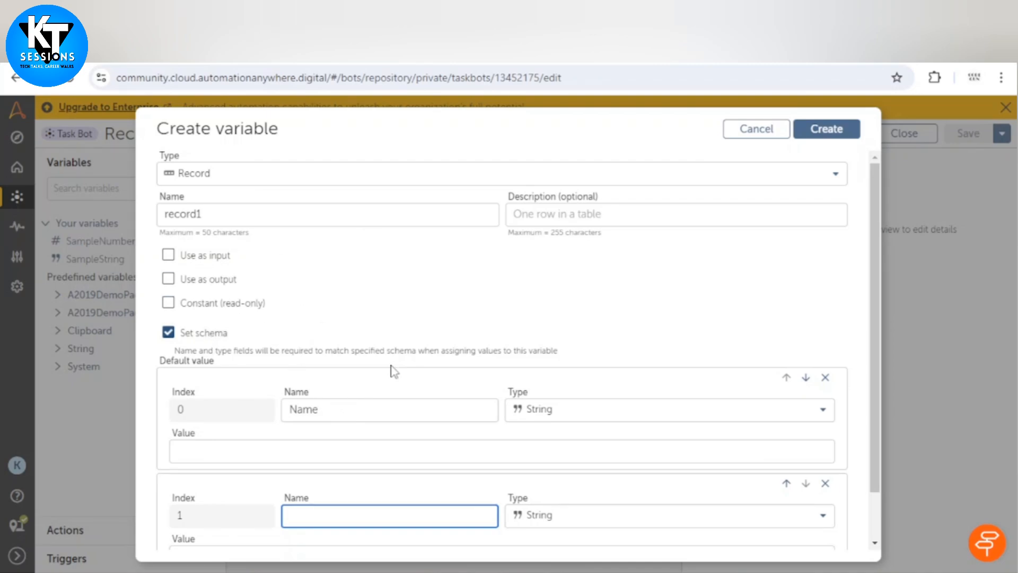
Step: Turn record1's schema back off
click(169, 332)
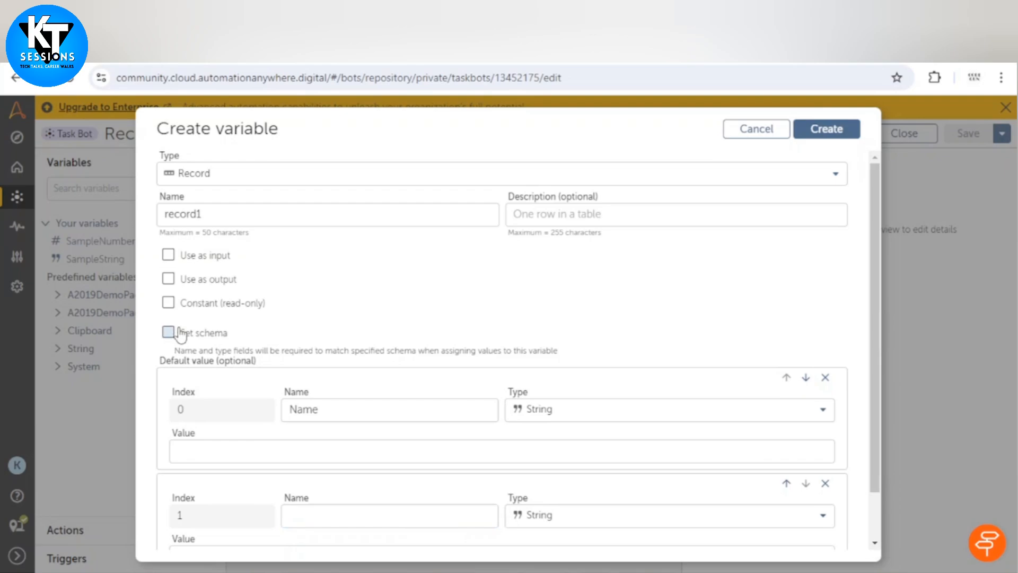
scroll(down, 3)
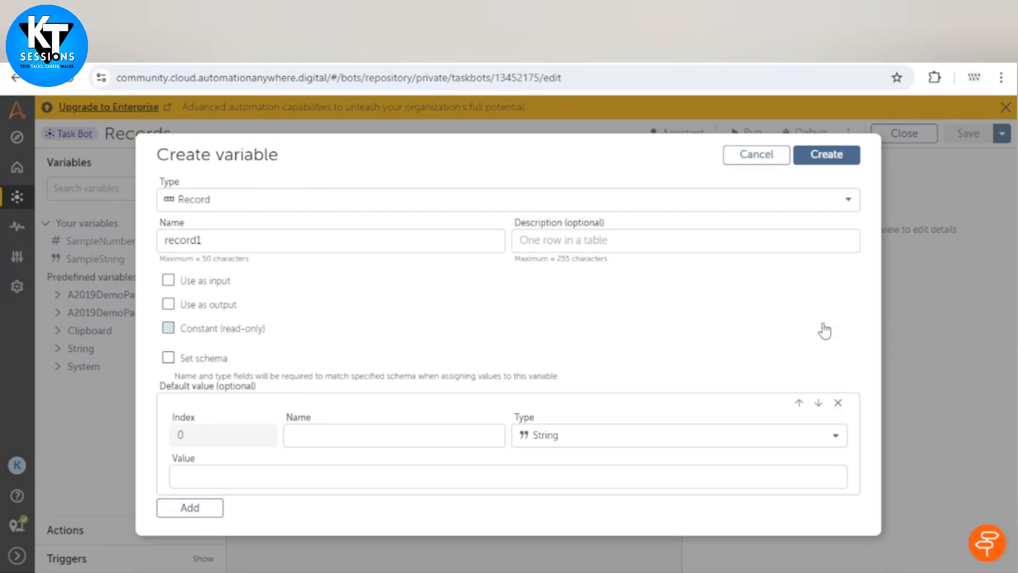
click(837, 403)
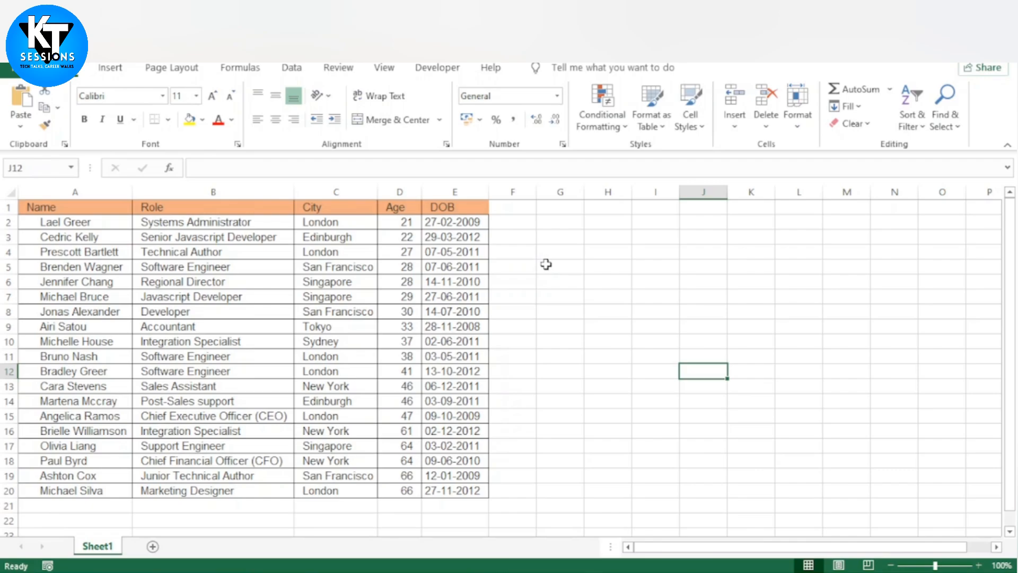
mouse_move(349, 222)
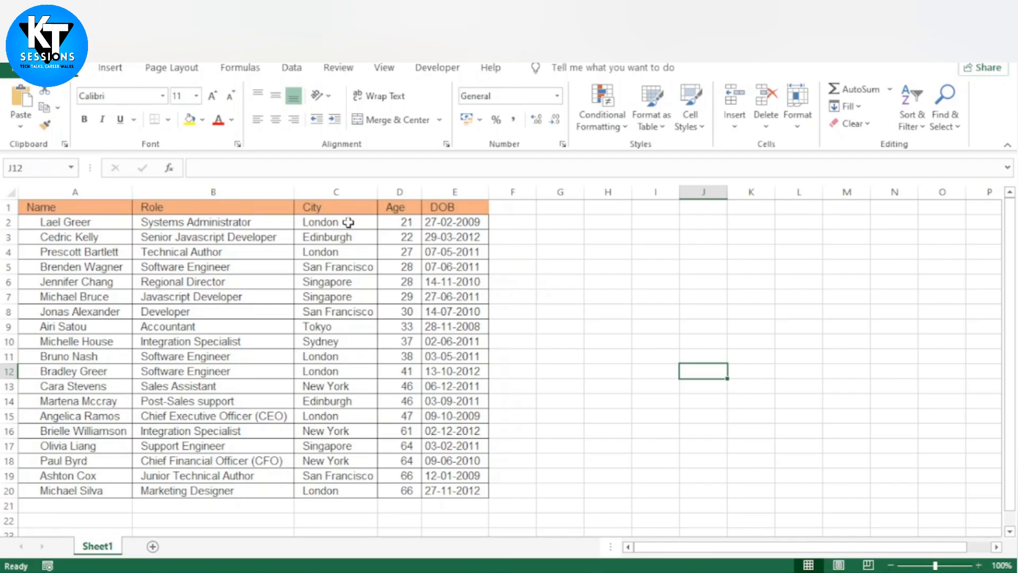
click(75, 222)
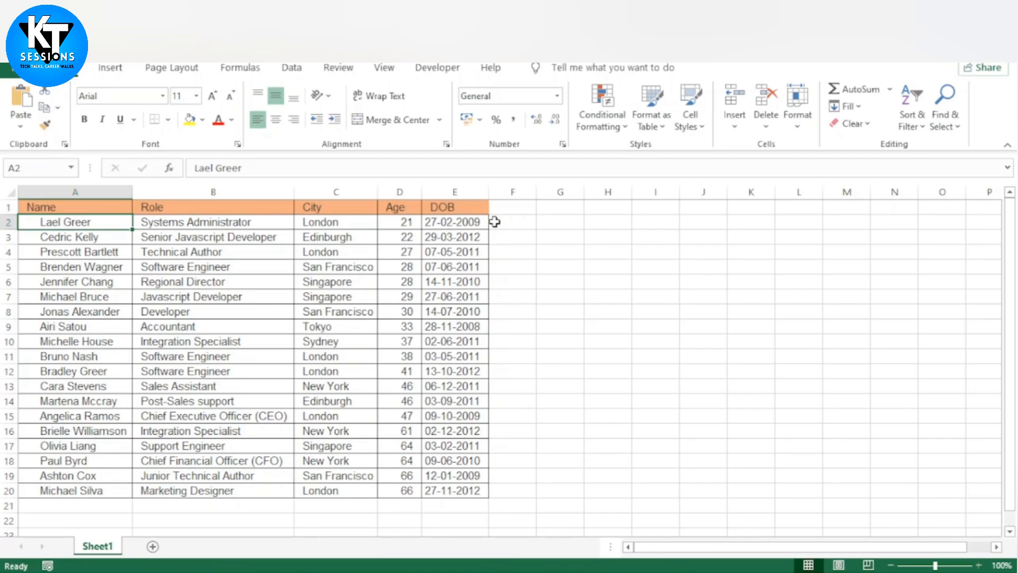
mouse_move(457, 231)
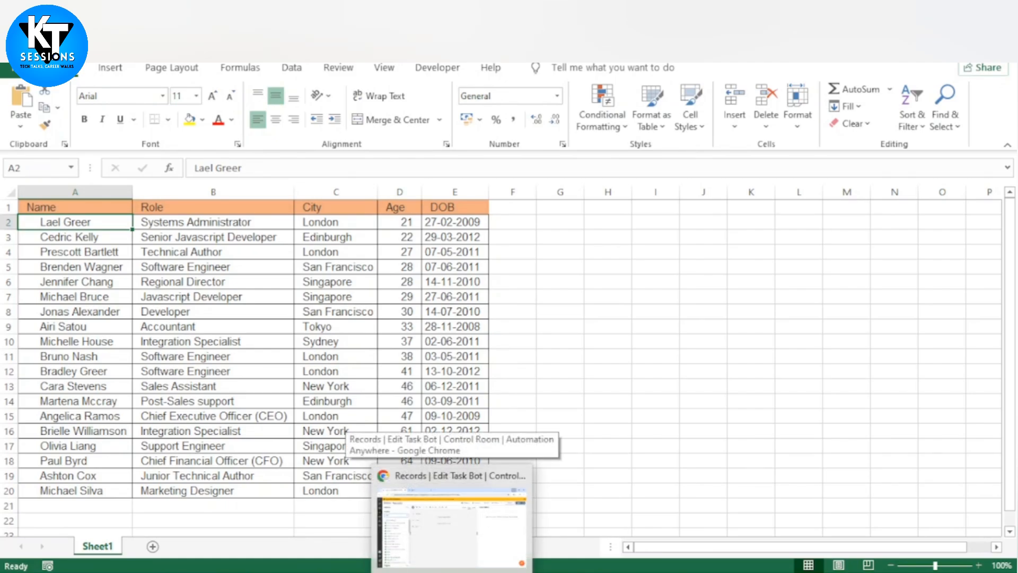
click(451, 475)
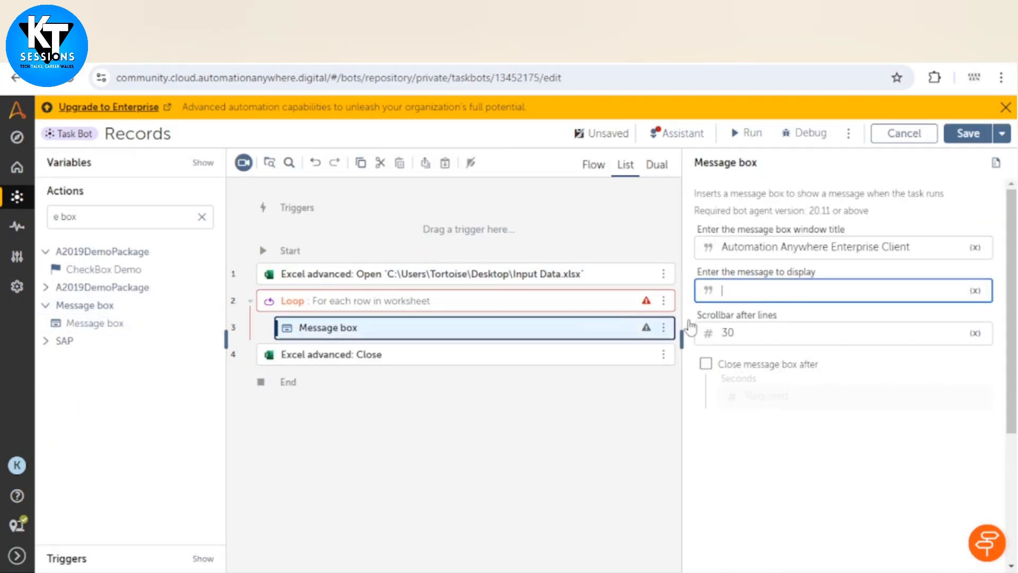
Step: Start a new Record variable ExcelRow from the Loop's current-value assignment field
click(422, 274)
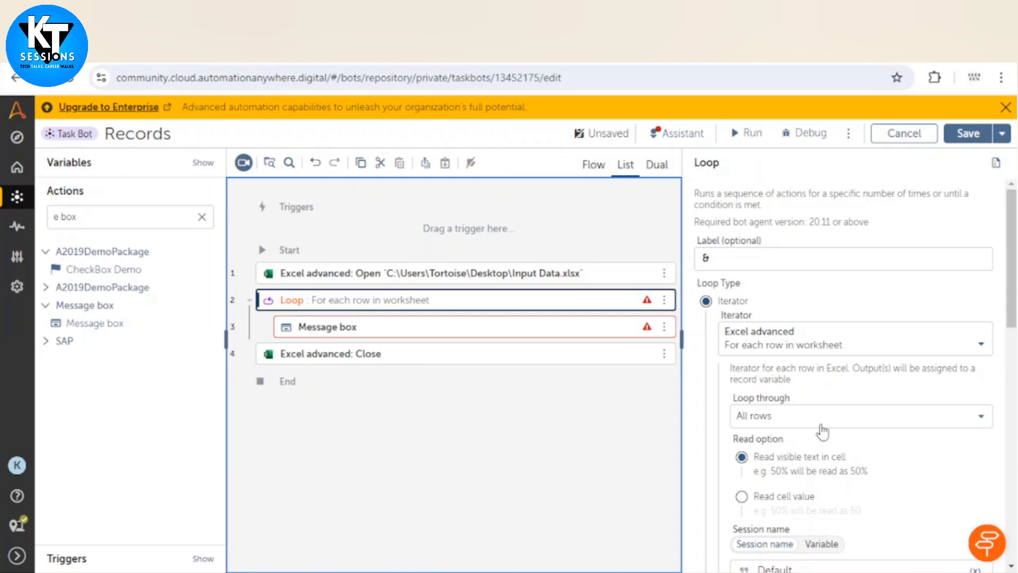
scroll(down, 3)
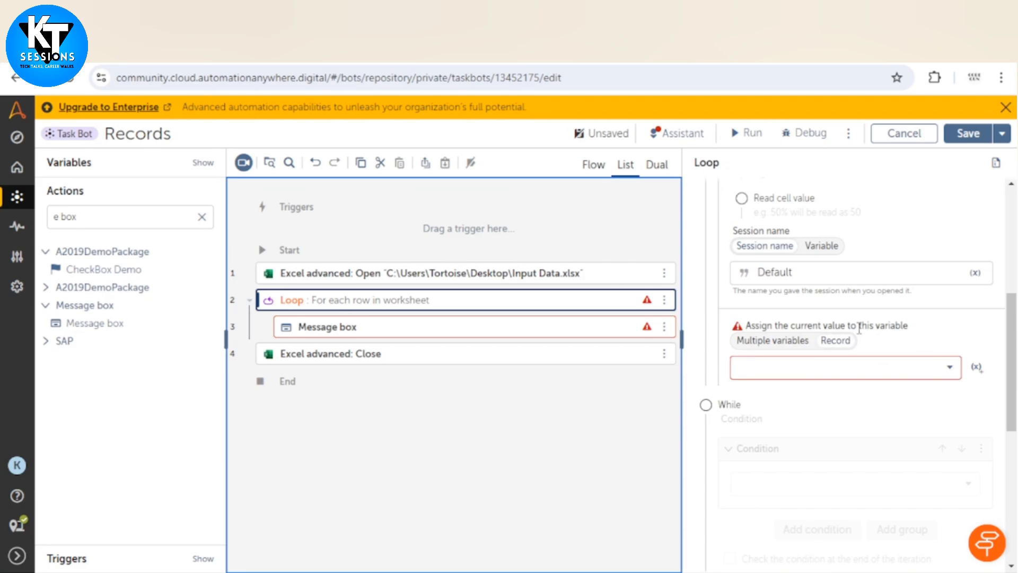
click(838, 367)
text(ExcelRow)
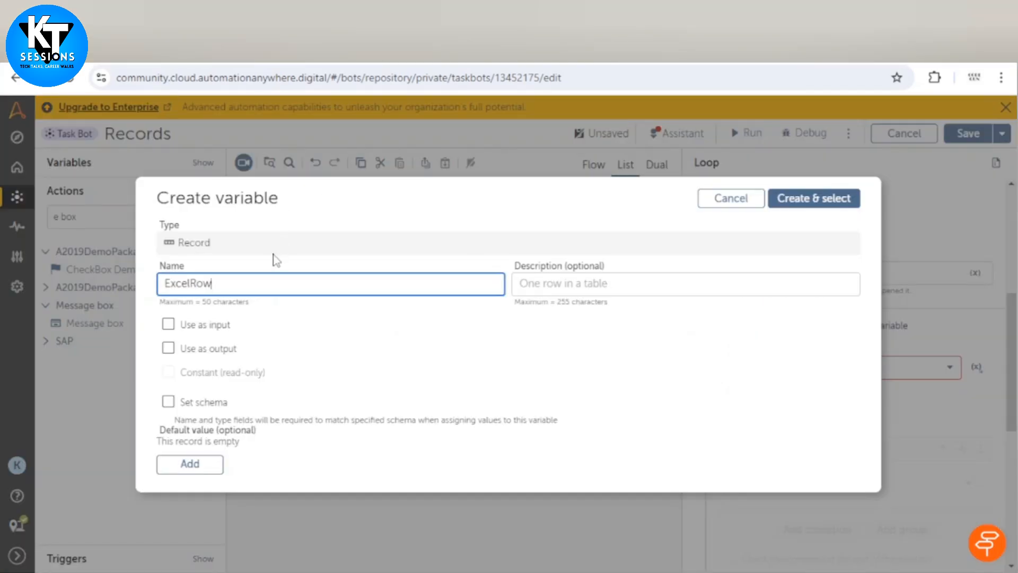
Step: Create ExcelRow and select it as the Loop's row variable
double_click(185, 283)
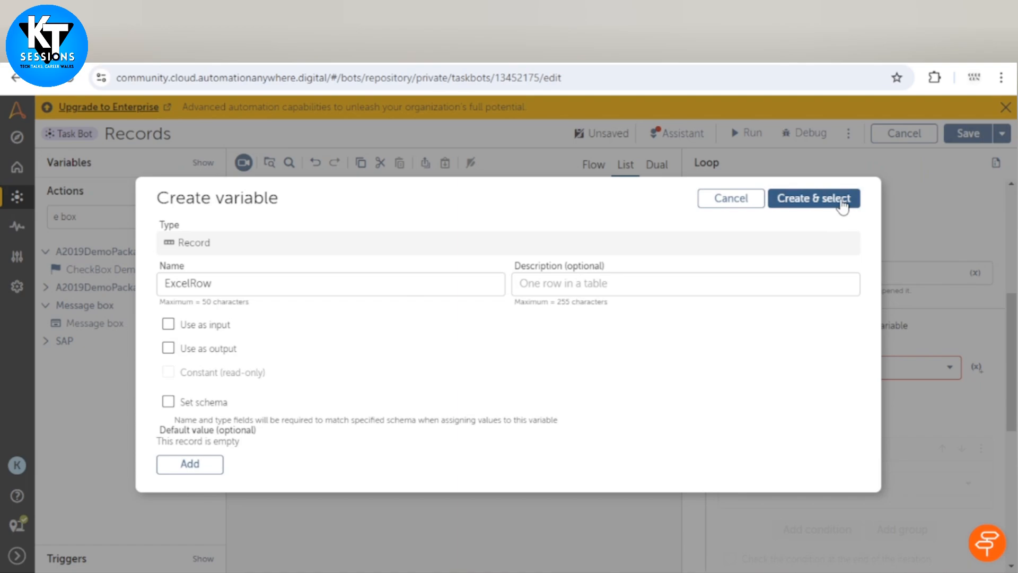
click(813, 197)
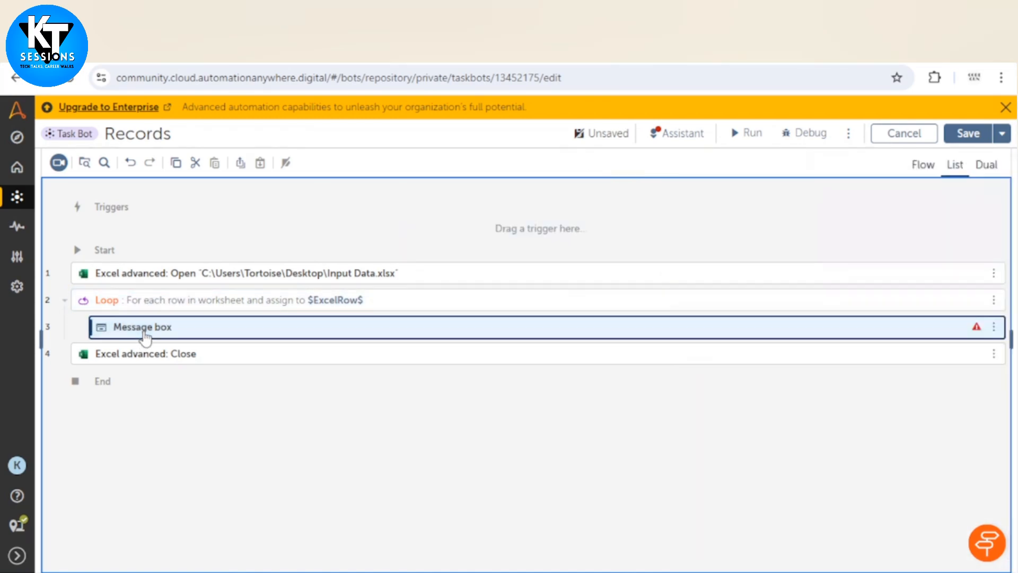
Step: Insert ExcelRow by index 2 into the Message box text
click(141, 326)
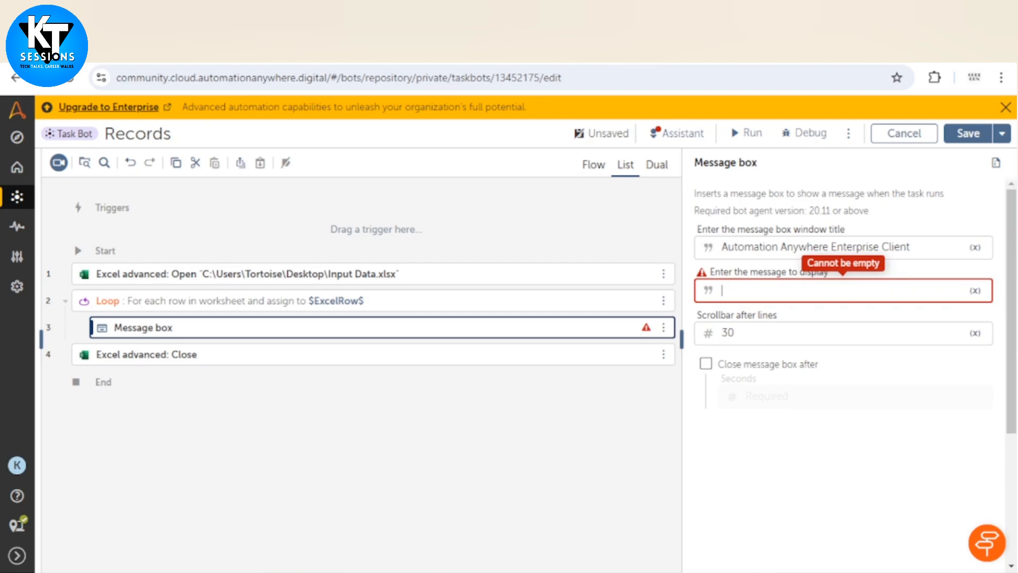
click(838, 290)
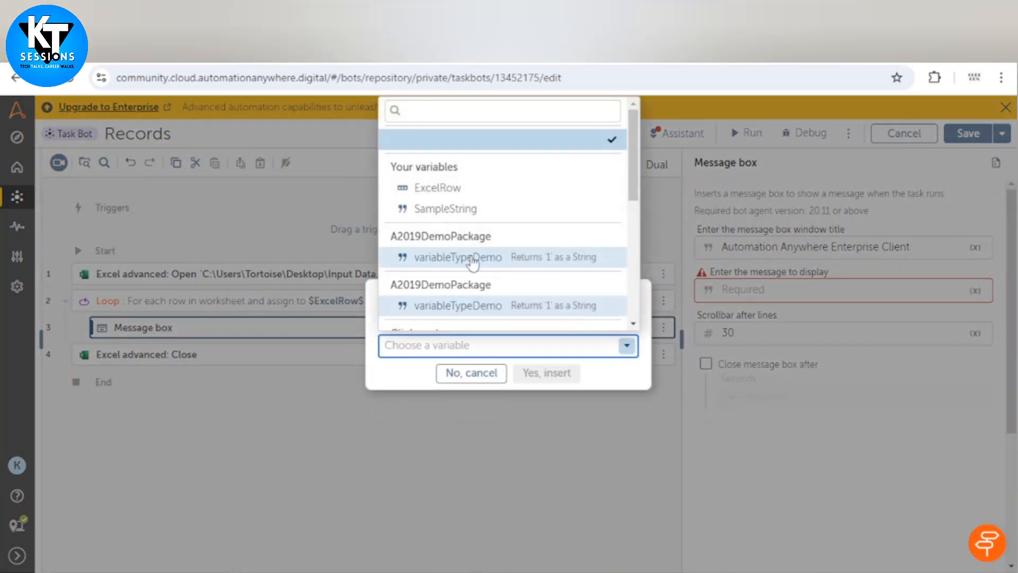
click(437, 187)
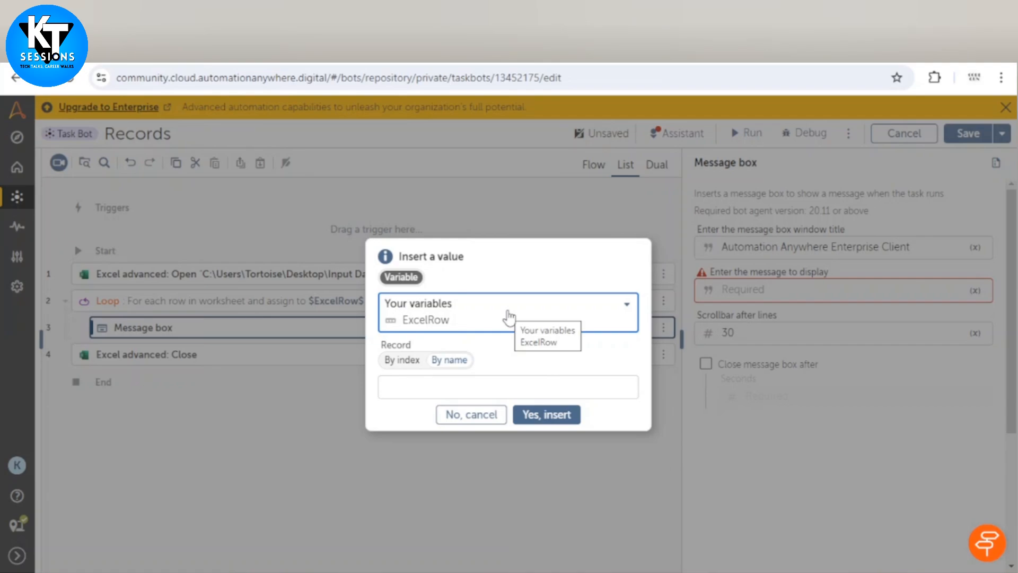
mouse_move(422, 354)
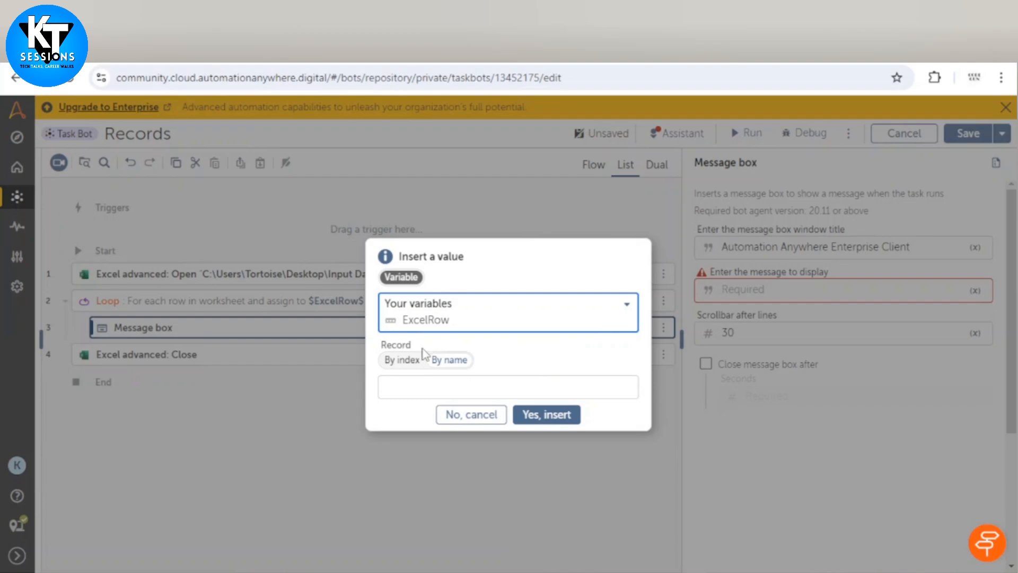
click(401, 360)
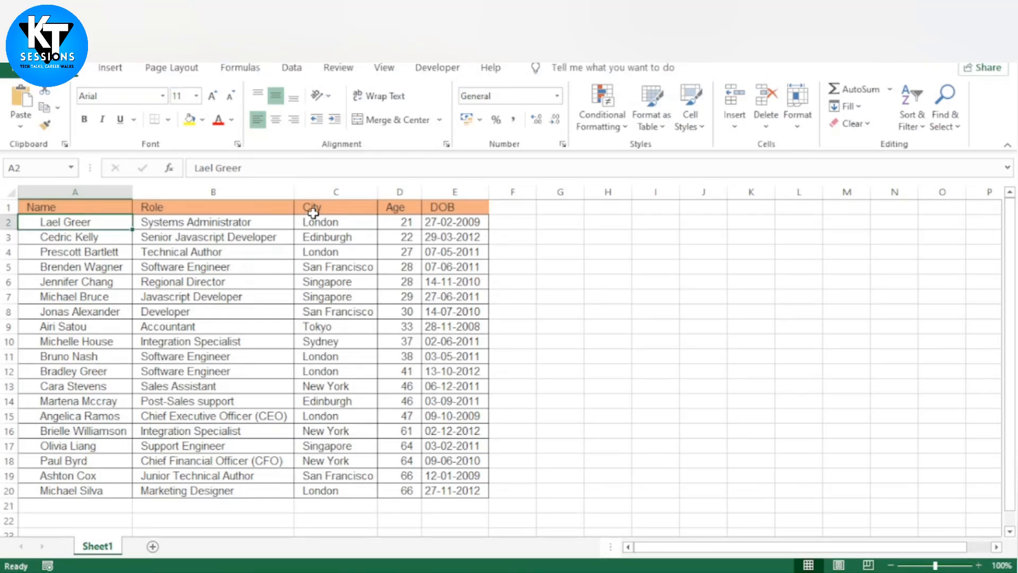
click(213, 206)
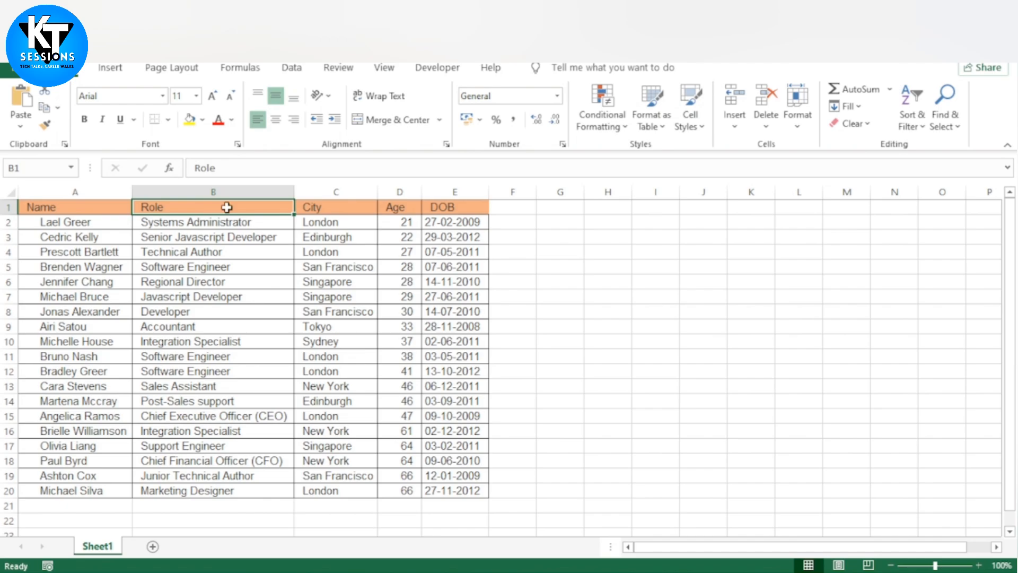
click(336, 206)
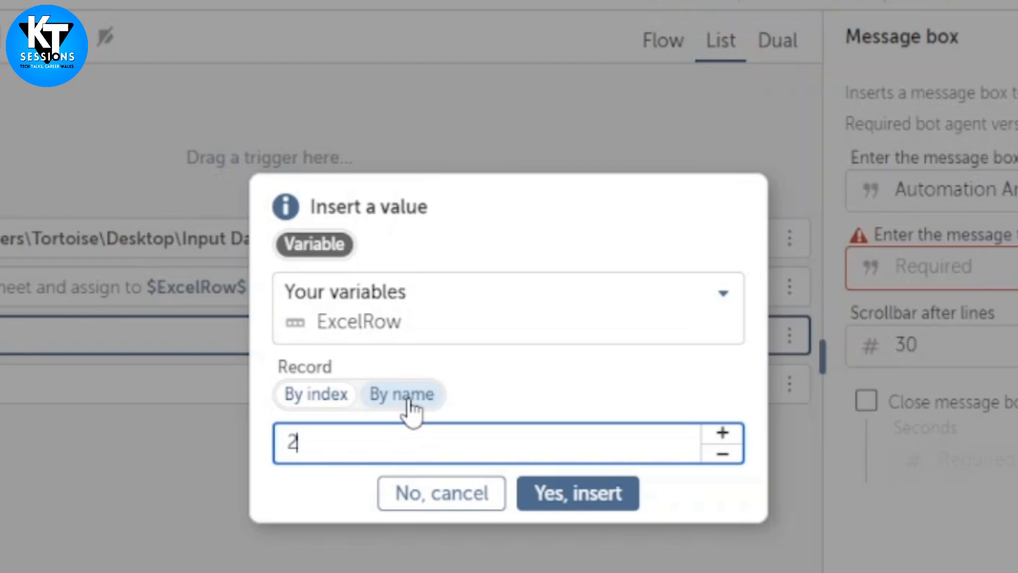
click(576, 492)
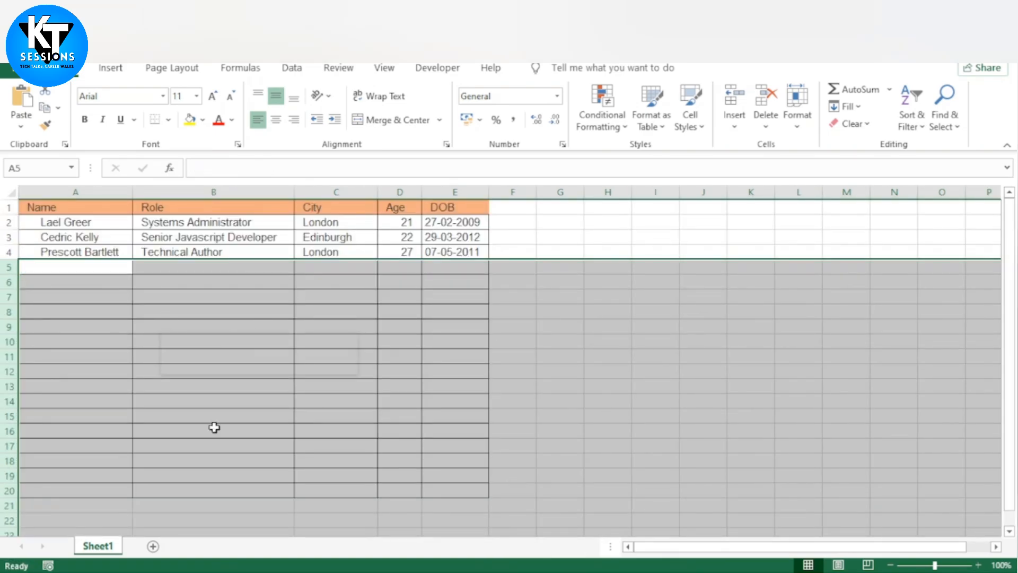
Step: Run the bot, dismissing the London and Edinburgh message boxes
click(454, 236)
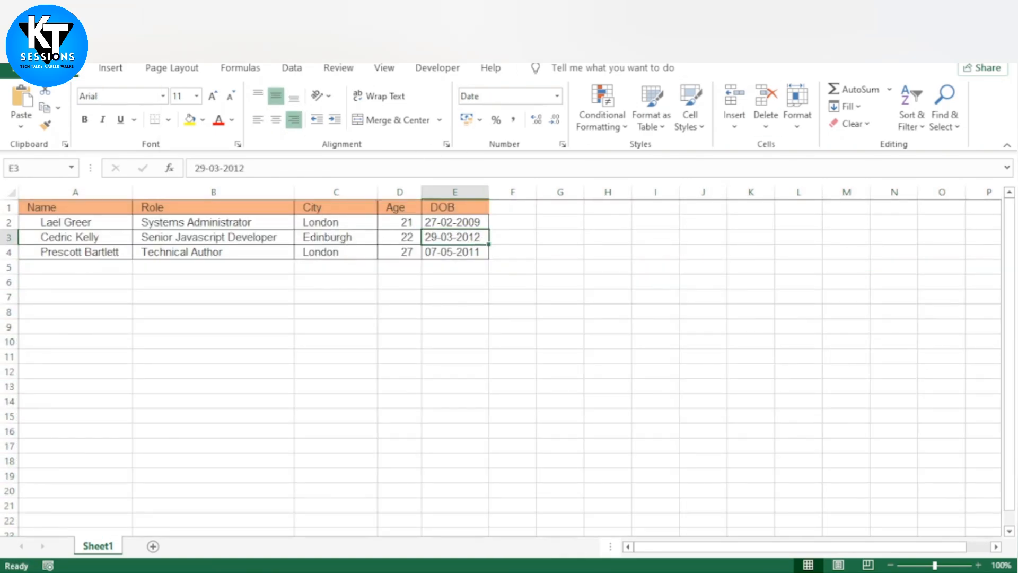
click(745, 133)
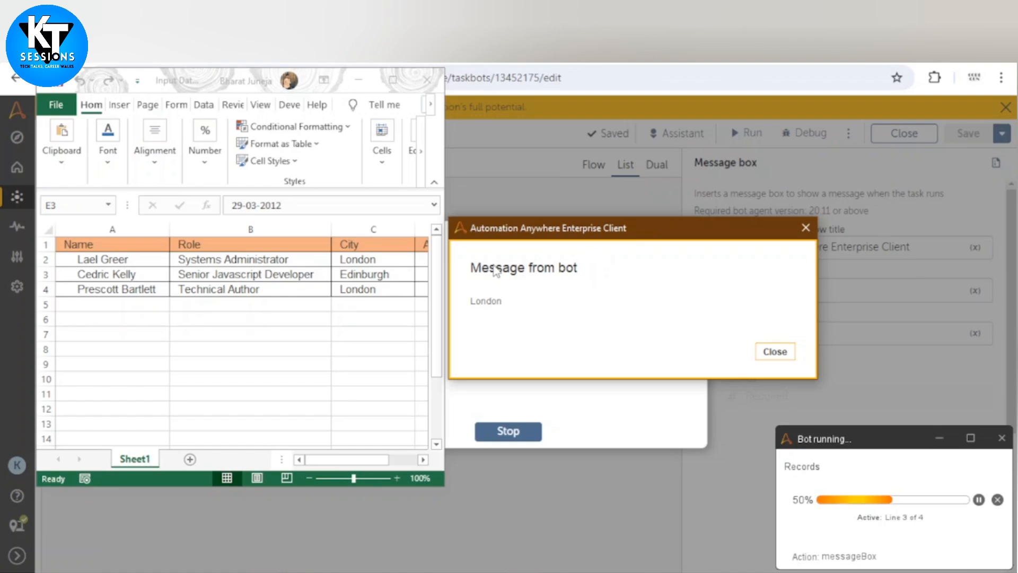
click(774, 351)
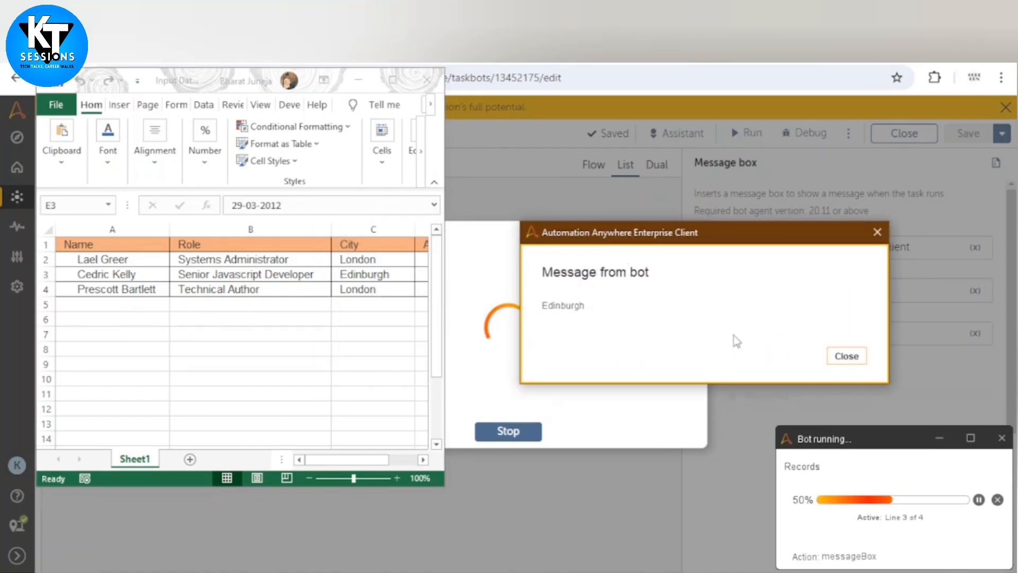
click(845, 356)
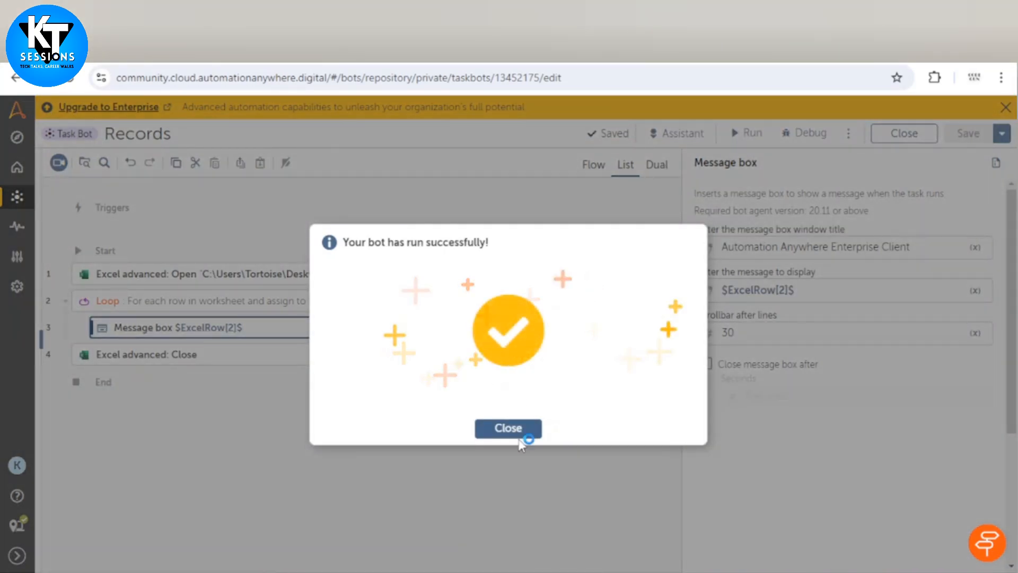
Step: Change the message text to $ExcelRow{City}$, then save and rerun the bot
click(508, 428)
text({City})
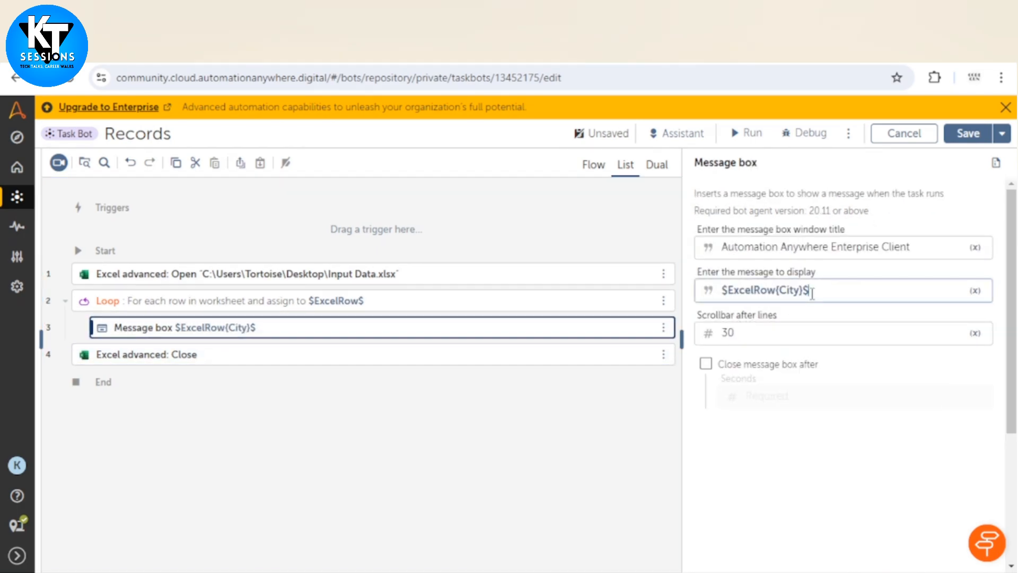
triple_click(764, 290)
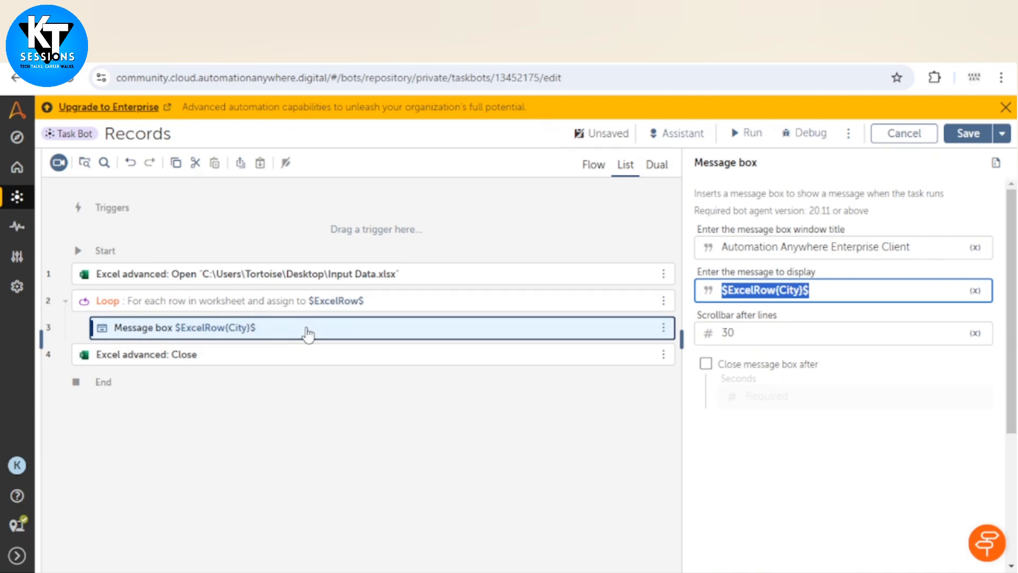
click(967, 133)
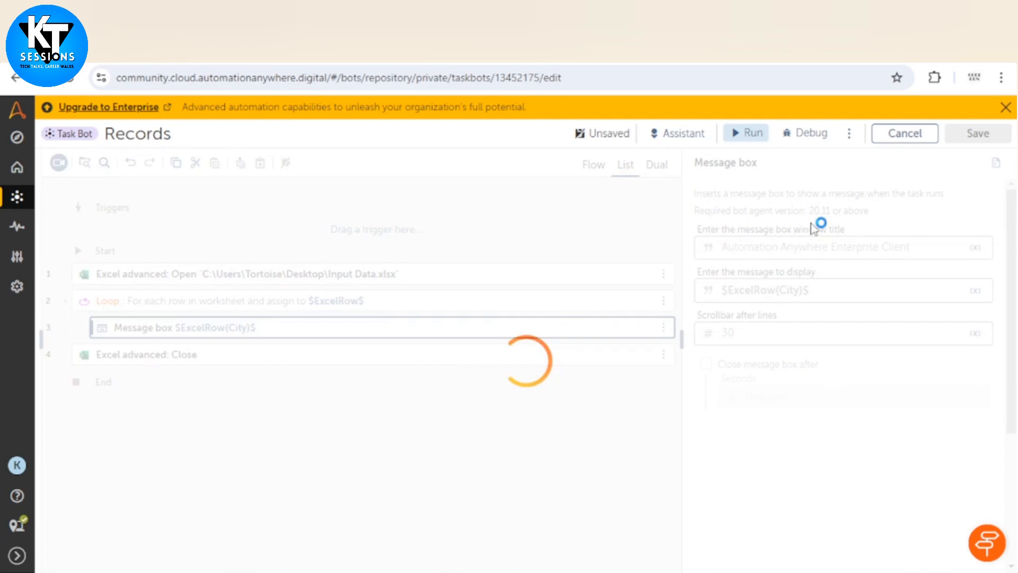
click(746, 133)
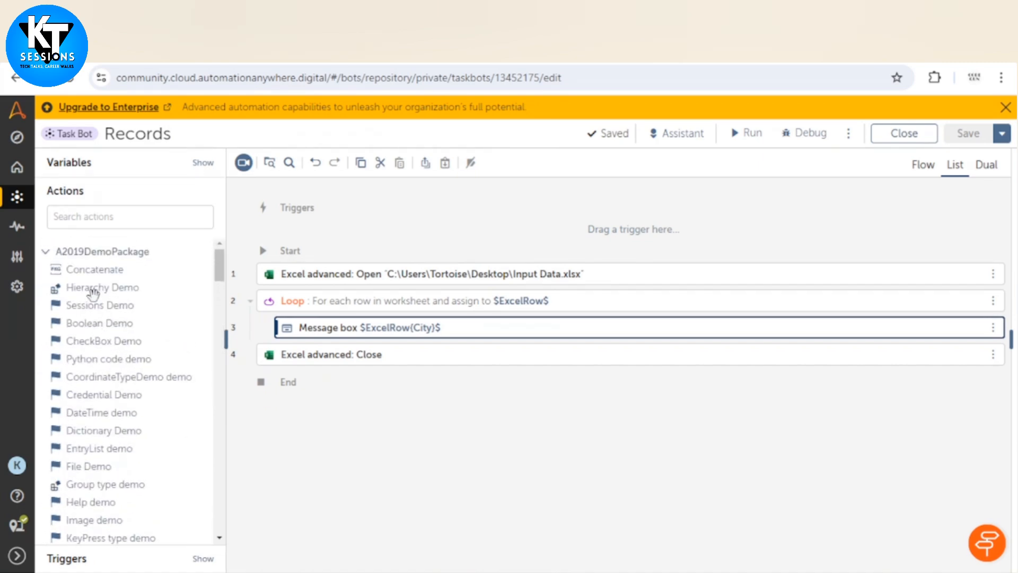
Step: Drag Record: Update column from the 'record' search results into the loop above Message box
text(record)
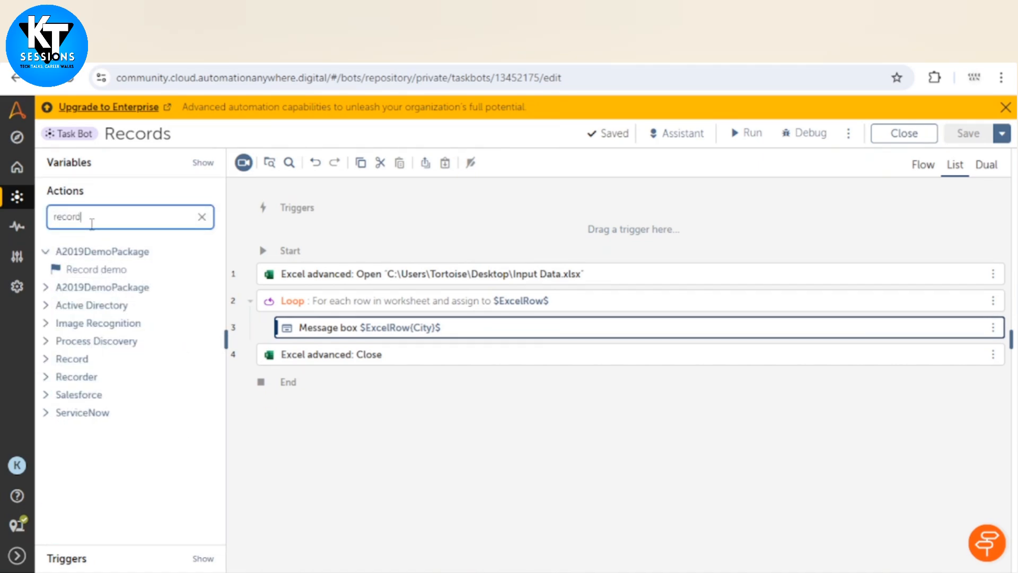
click(70, 323)
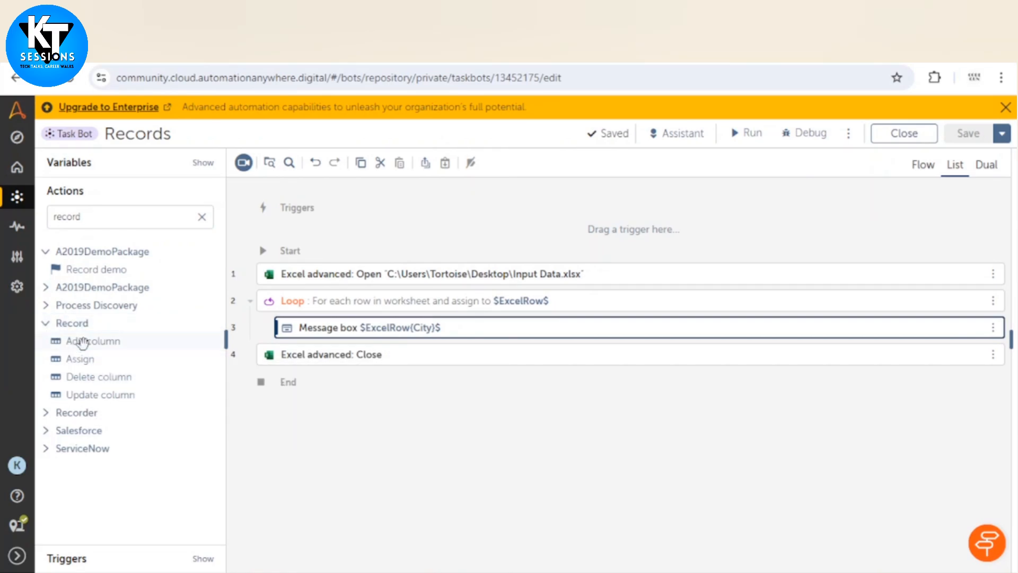
mouse_move(100, 394)
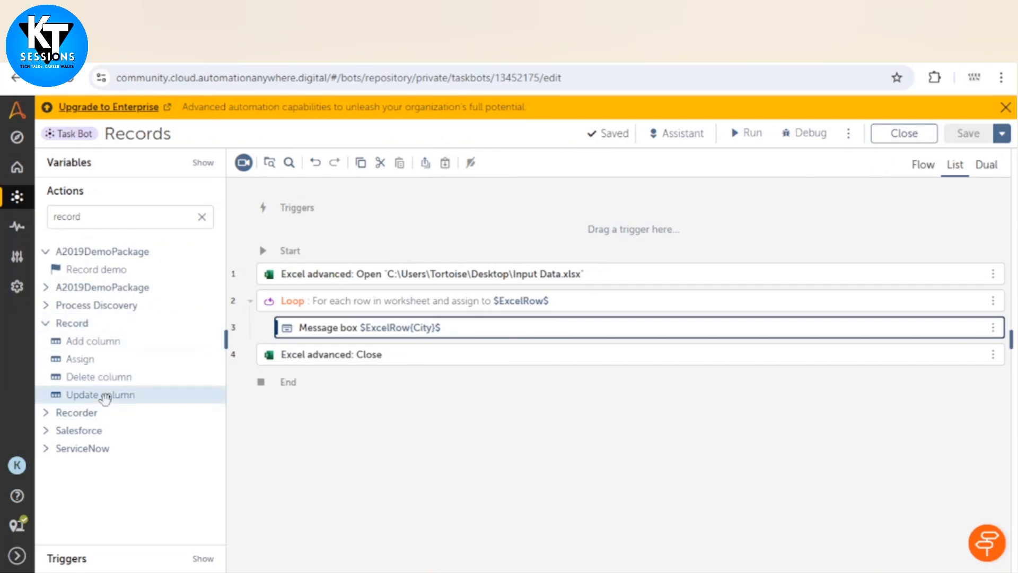
drag(101, 394, 321, 341)
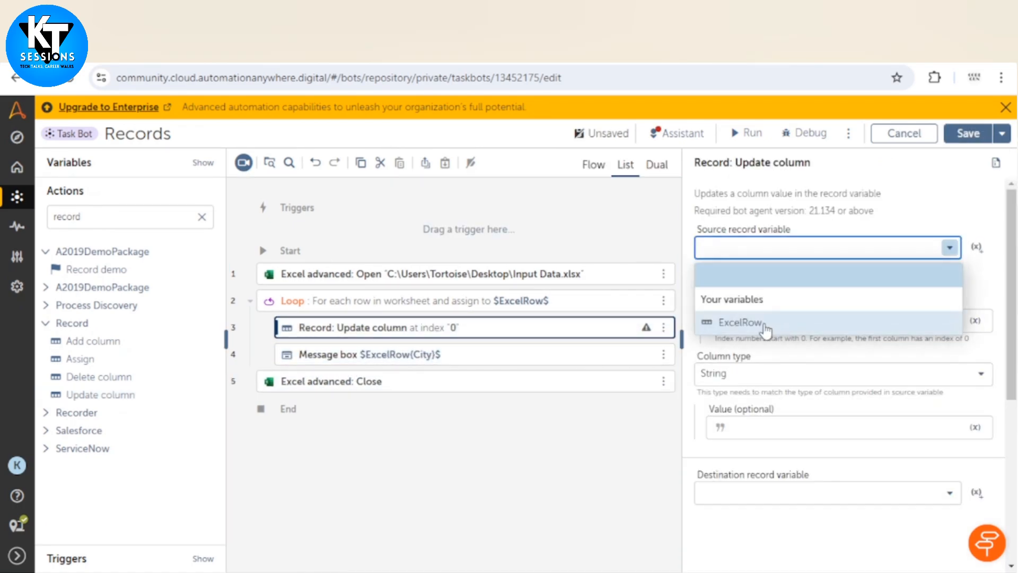
Step: Update ExcelRow's column 2 to 'Dubai', with ExcelRow as both source and destination record
click(740, 323)
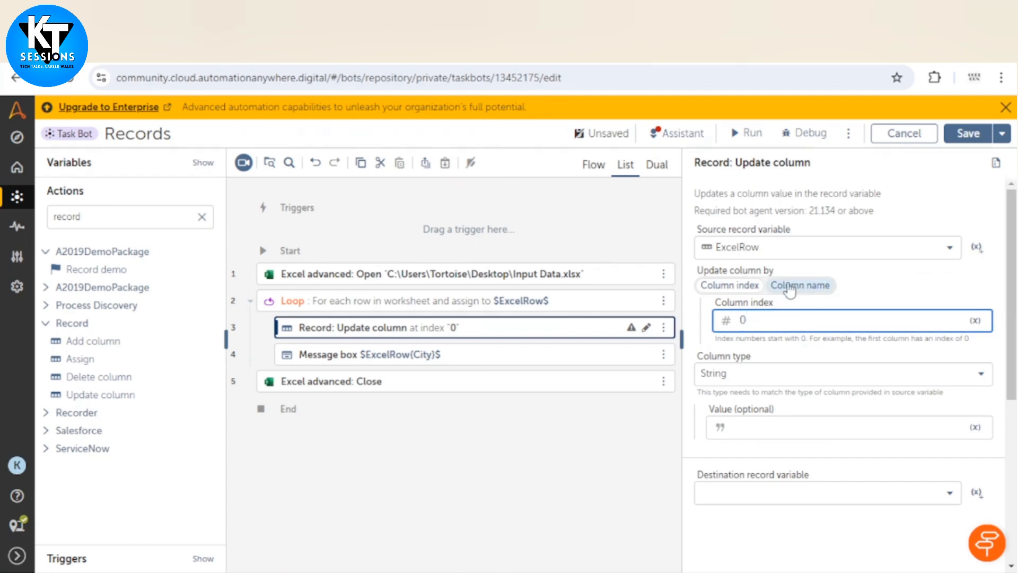
scroll(down, 3)
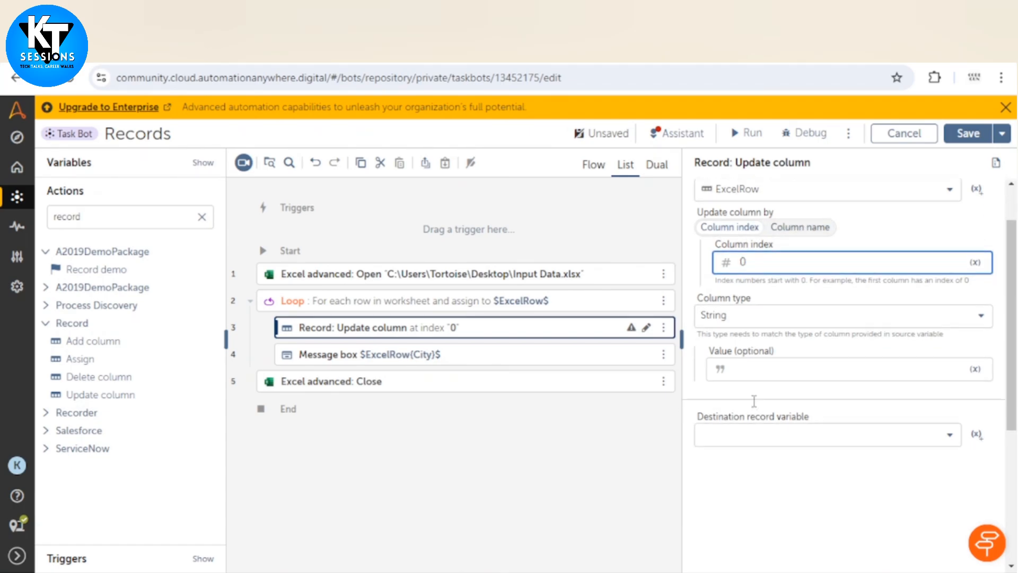
scroll(down, 3)
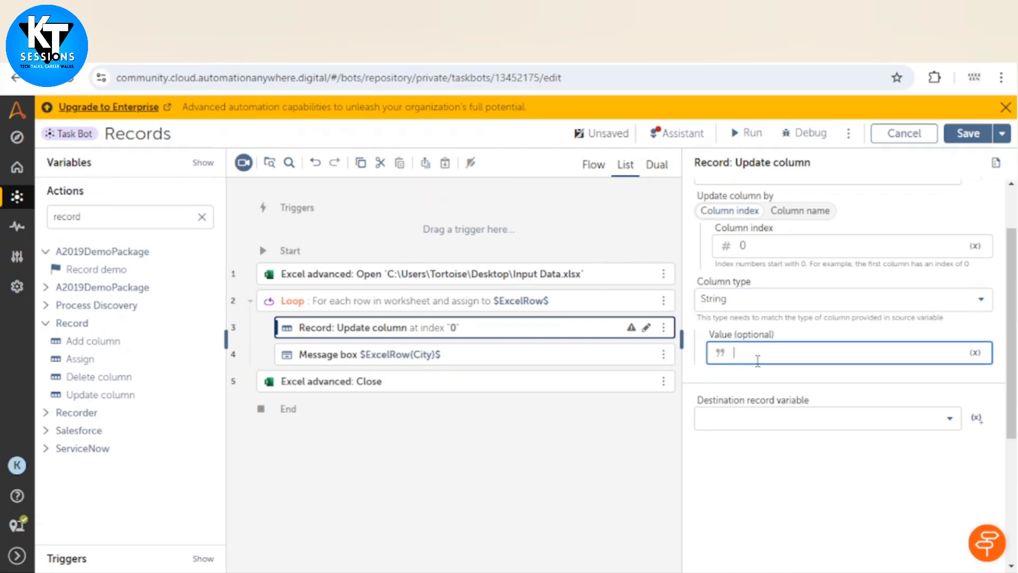
text(P)
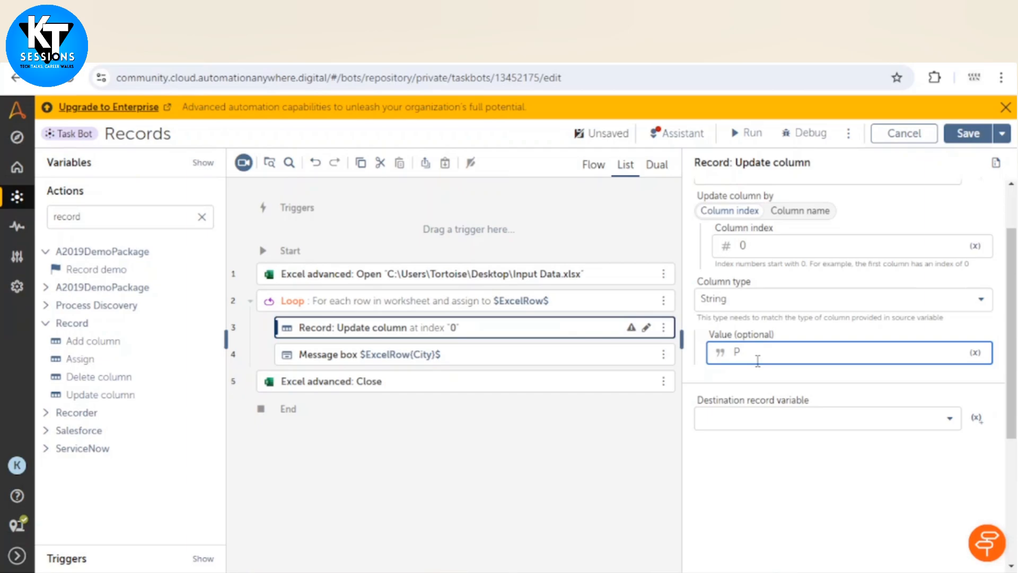
key(Backspace)
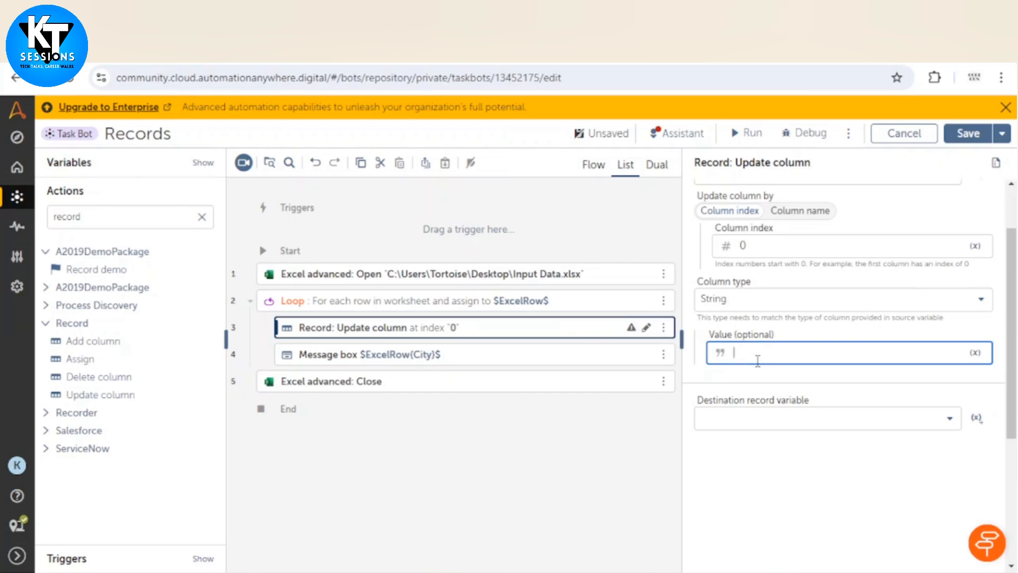
text(Dubai)
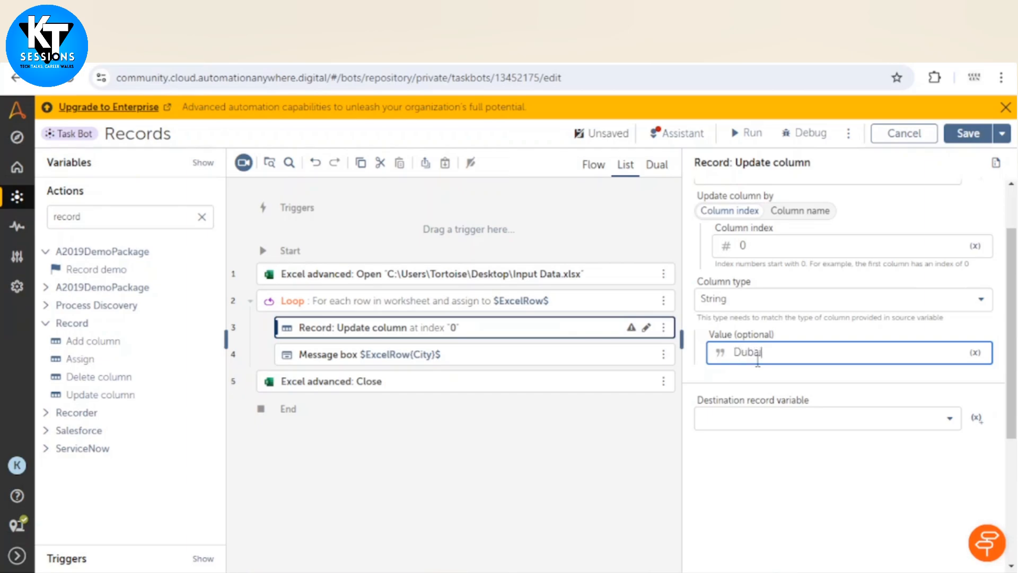
click(827, 417)
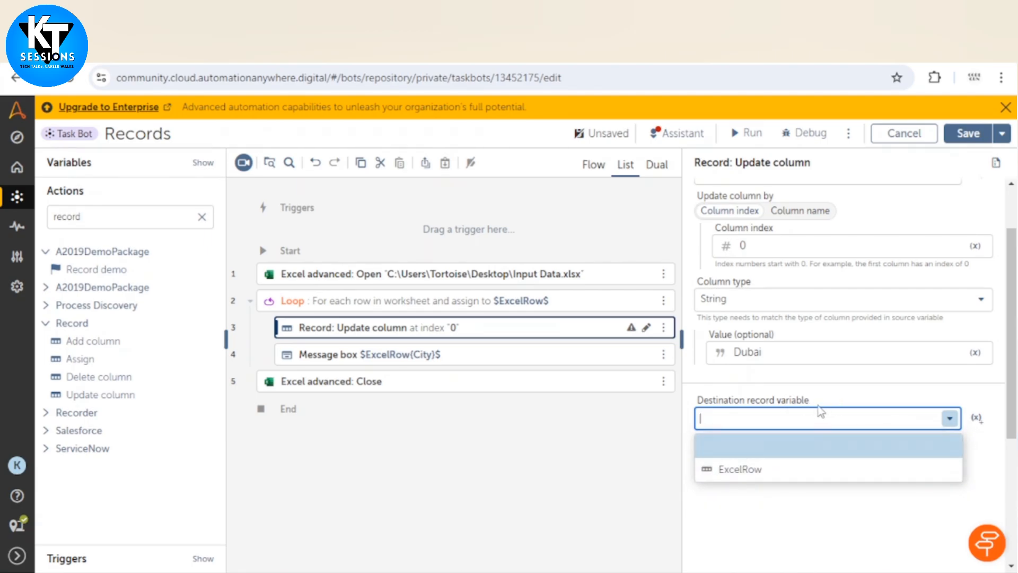
mouse_move(898, 438)
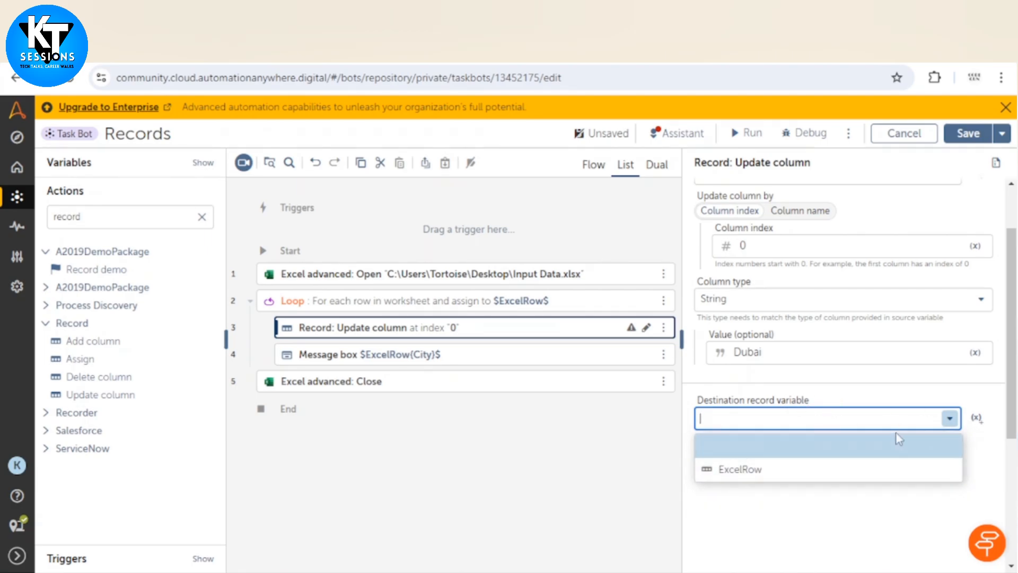
click(739, 468)
text(2)
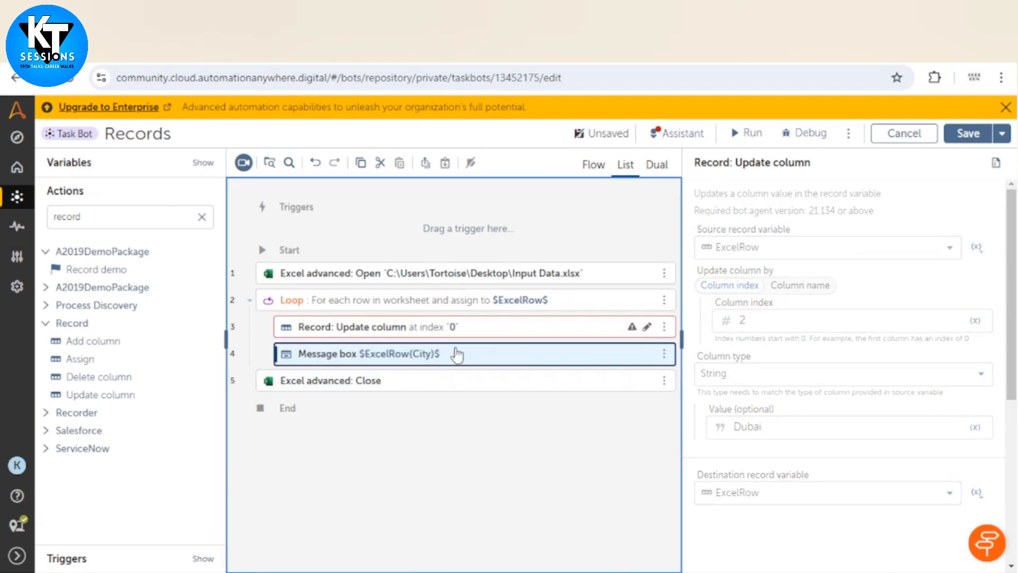
Step: Run the Records bot and dismiss the message box showing Dubai as the city
click(367, 353)
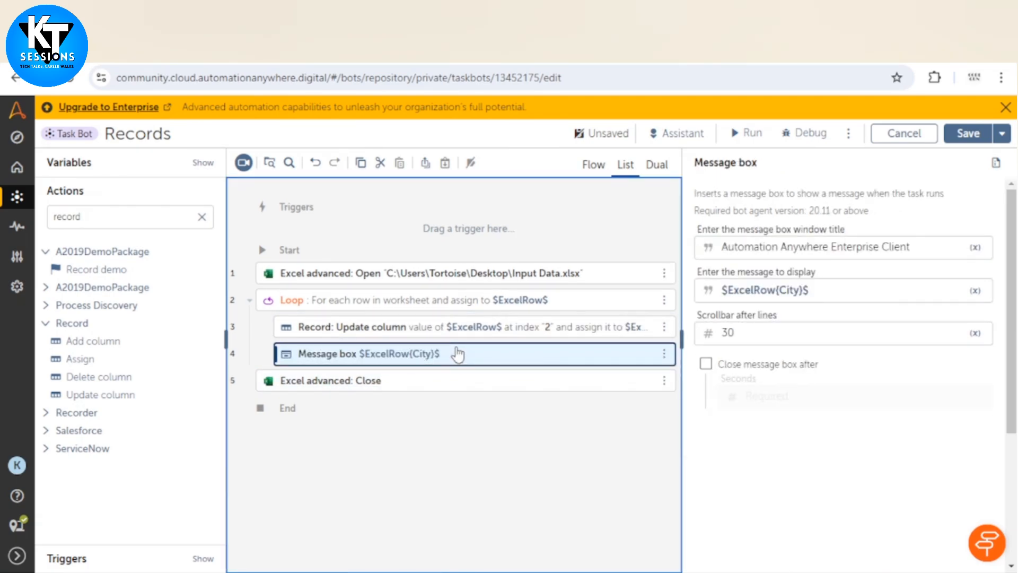
click(474, 326)
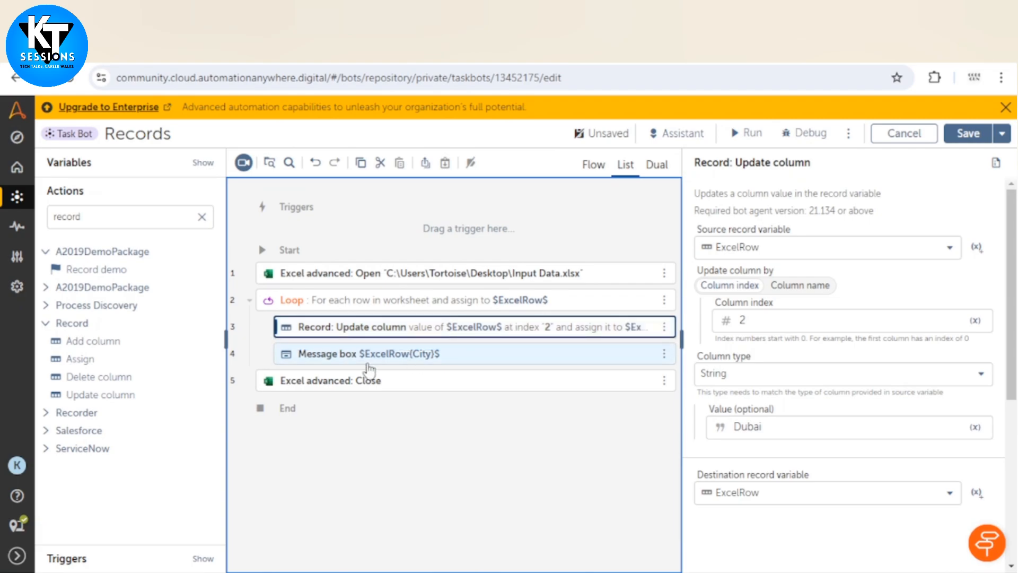
click(744, 133)
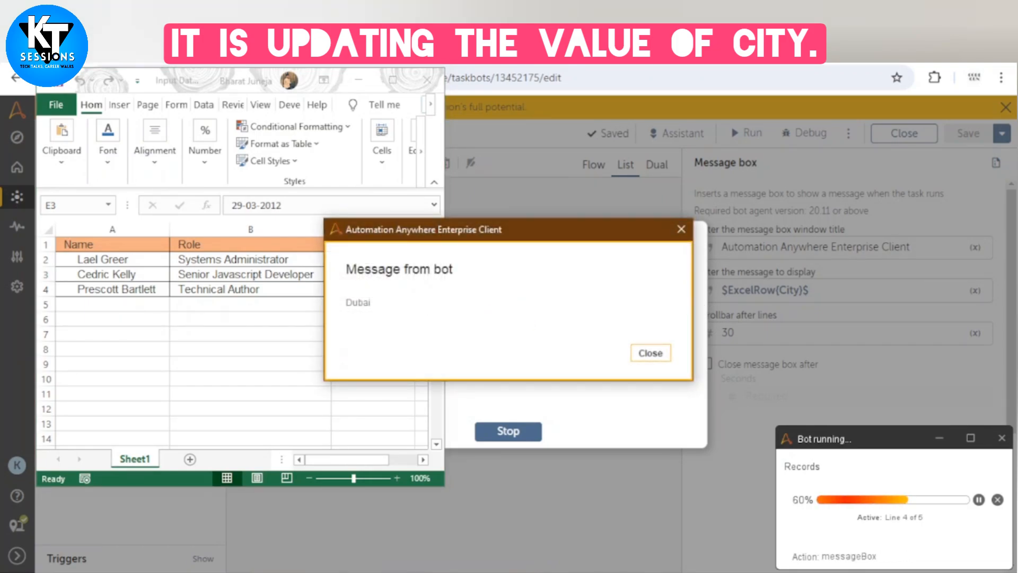
click(649, 352)
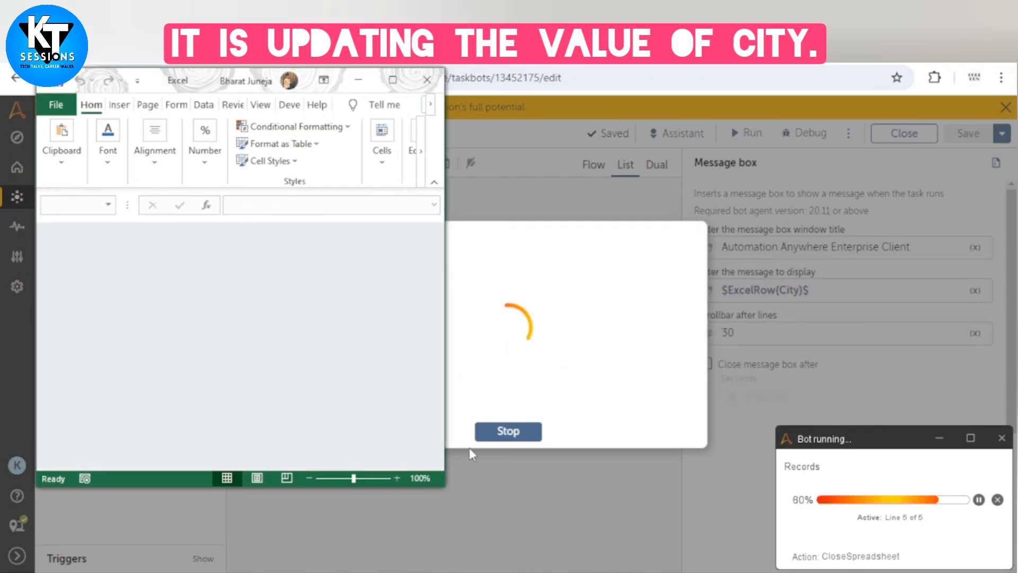